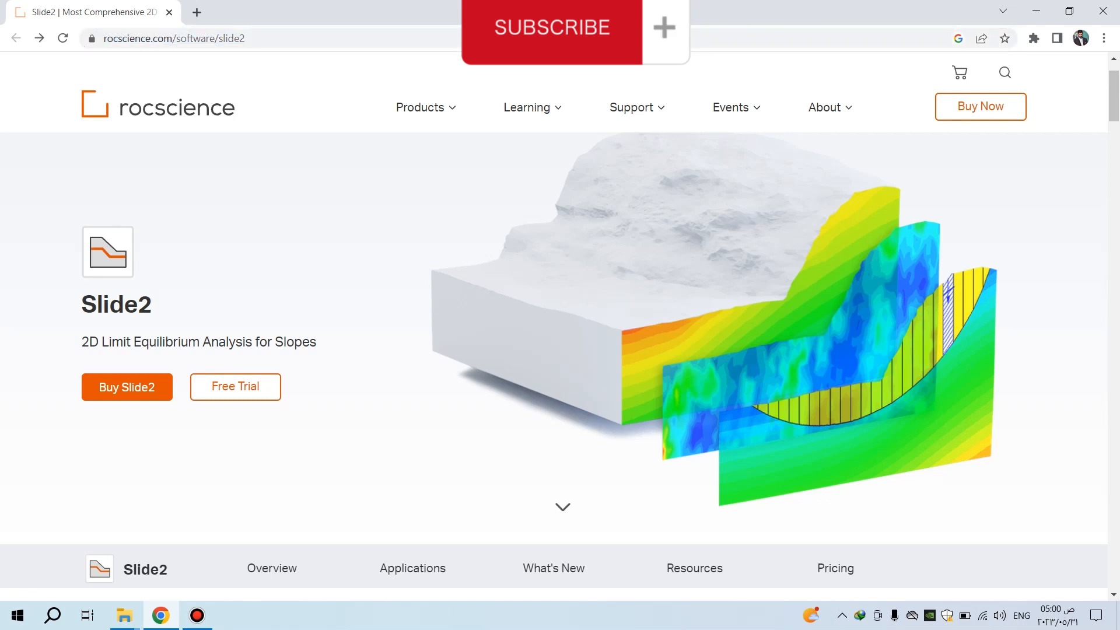
Step: Request a Slide2 free trial, choosing the Slide2 tile, and continue to license type
click(234, 386)
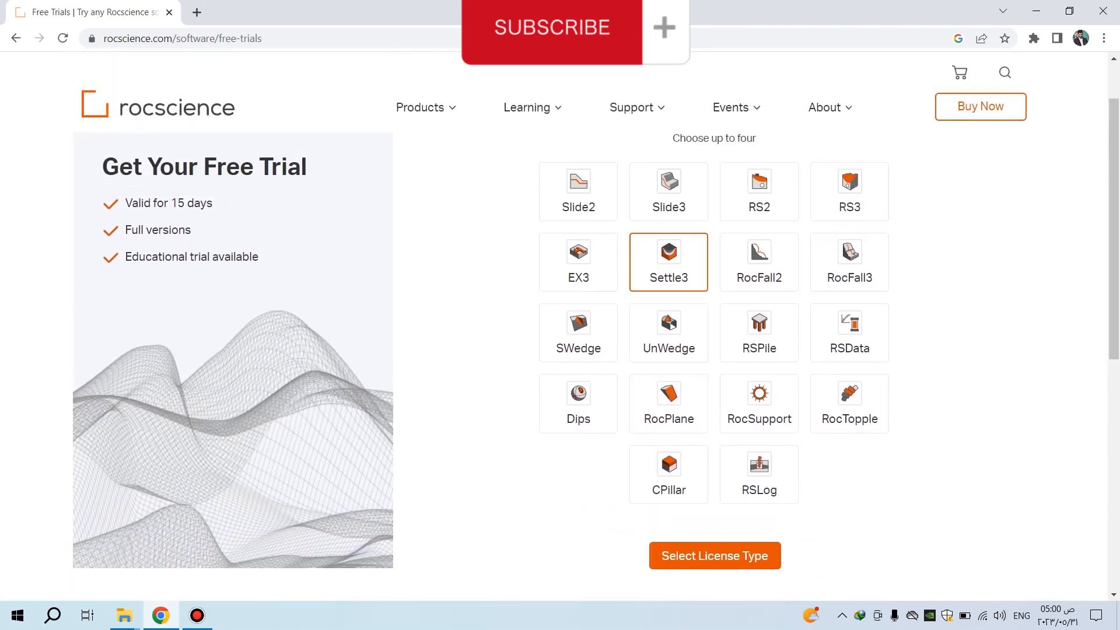
click(759, 191)
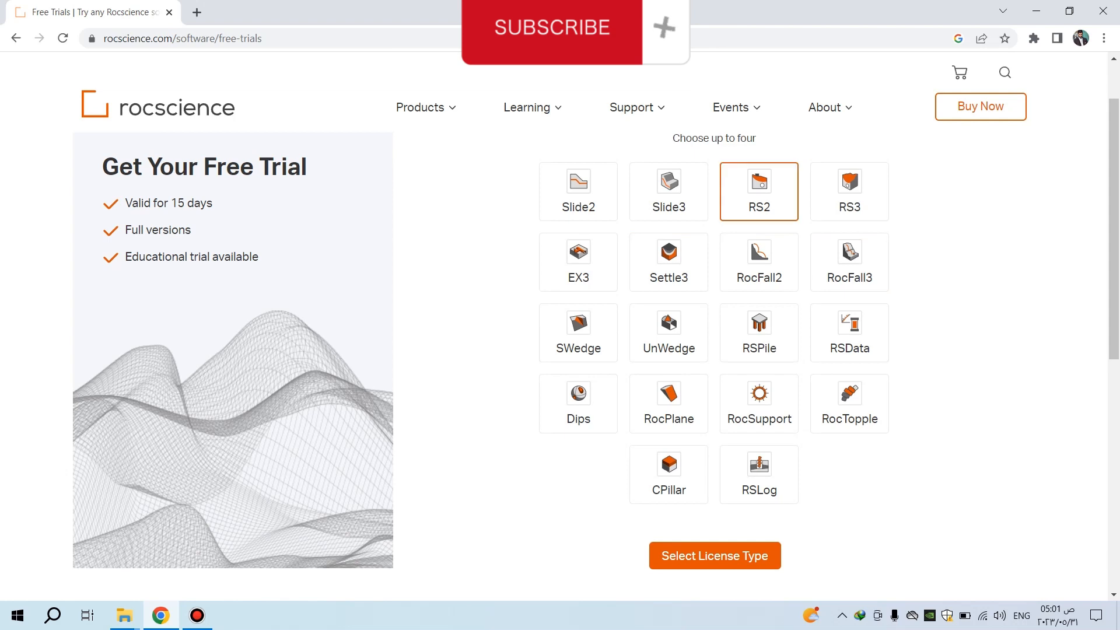
click(578, 191)
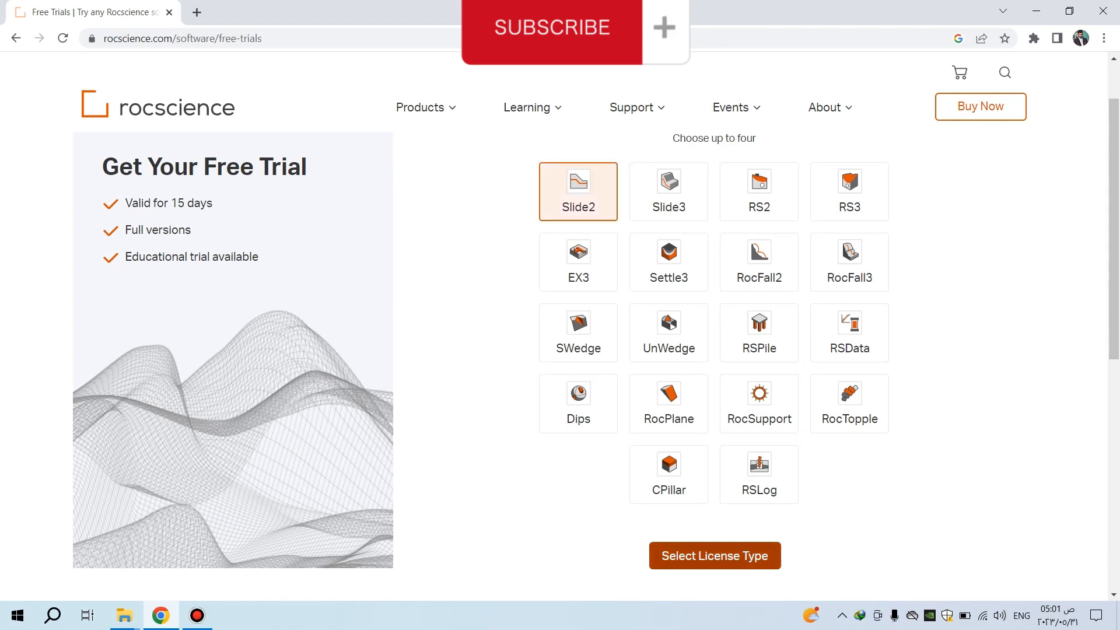
click(713, 555)
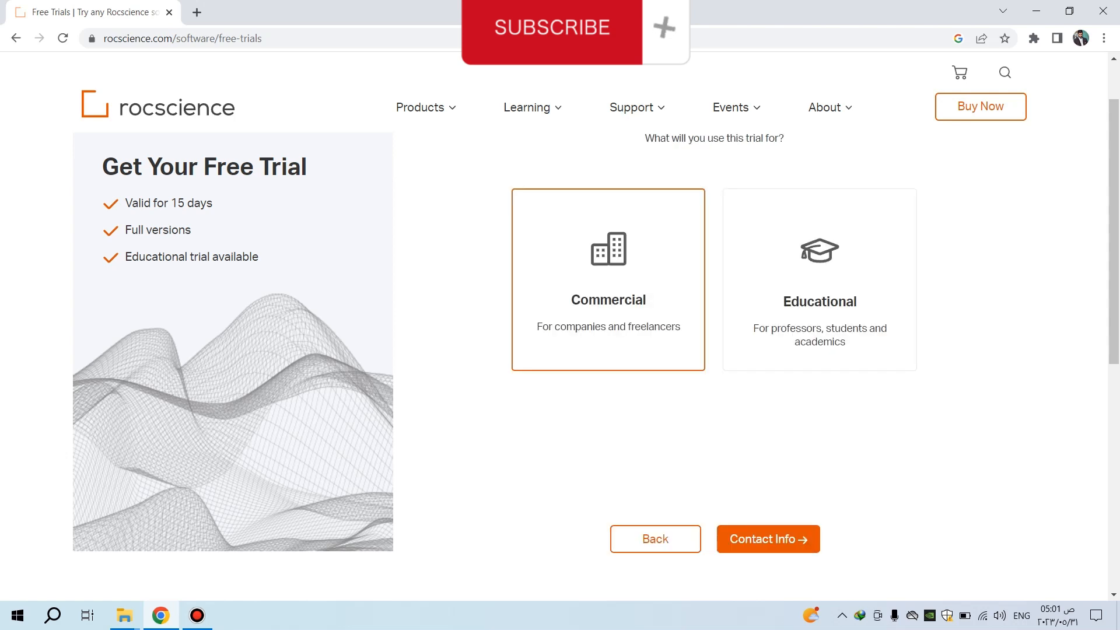
Step: Choose Educational trial use after the missing-selection error and continue to Contact Info
click(819, 280)
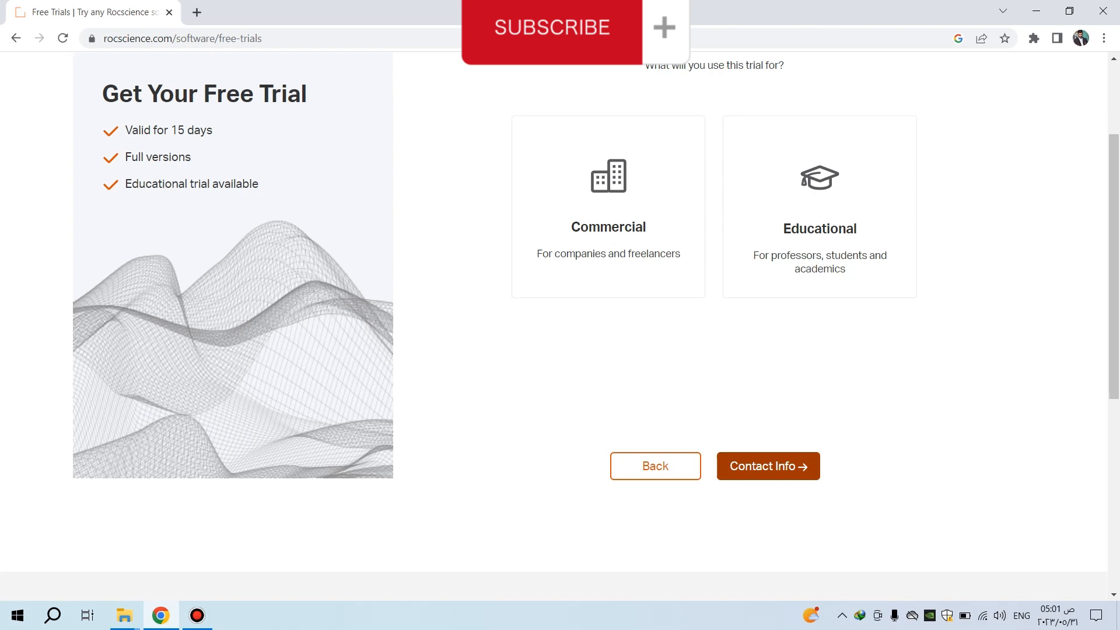
click(768, 466)
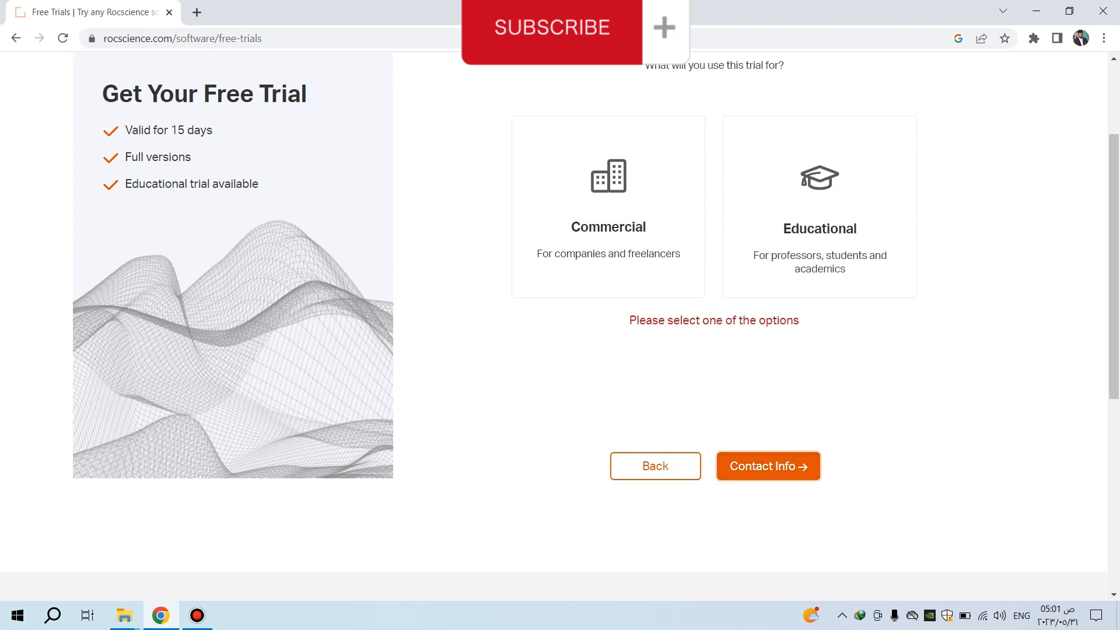
click(819, 207)
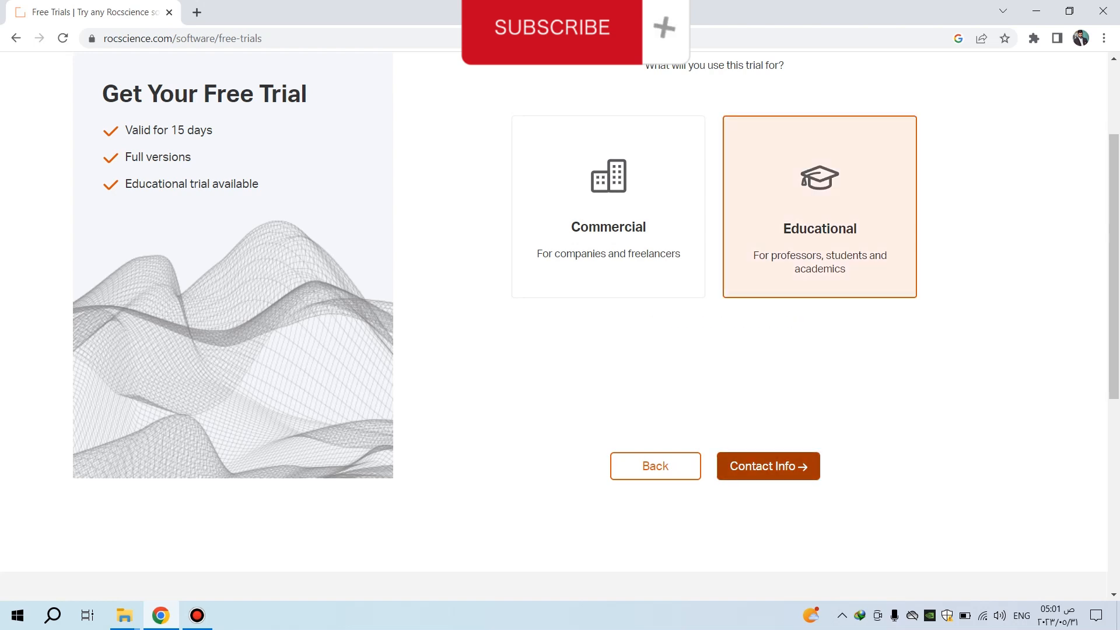
click(768, 465)
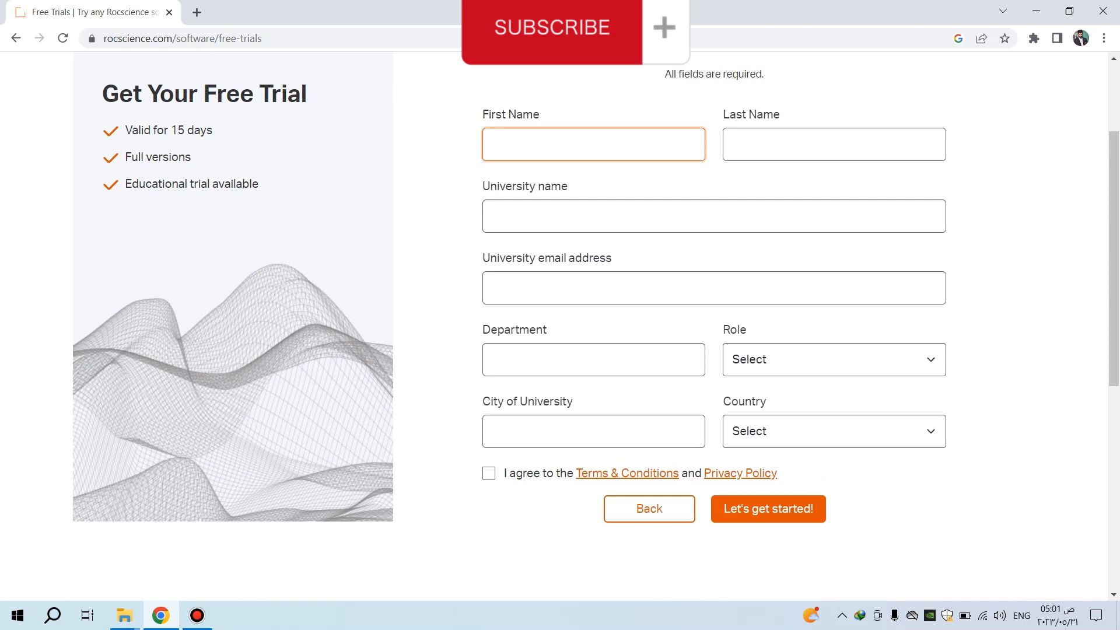
click(592, 144)
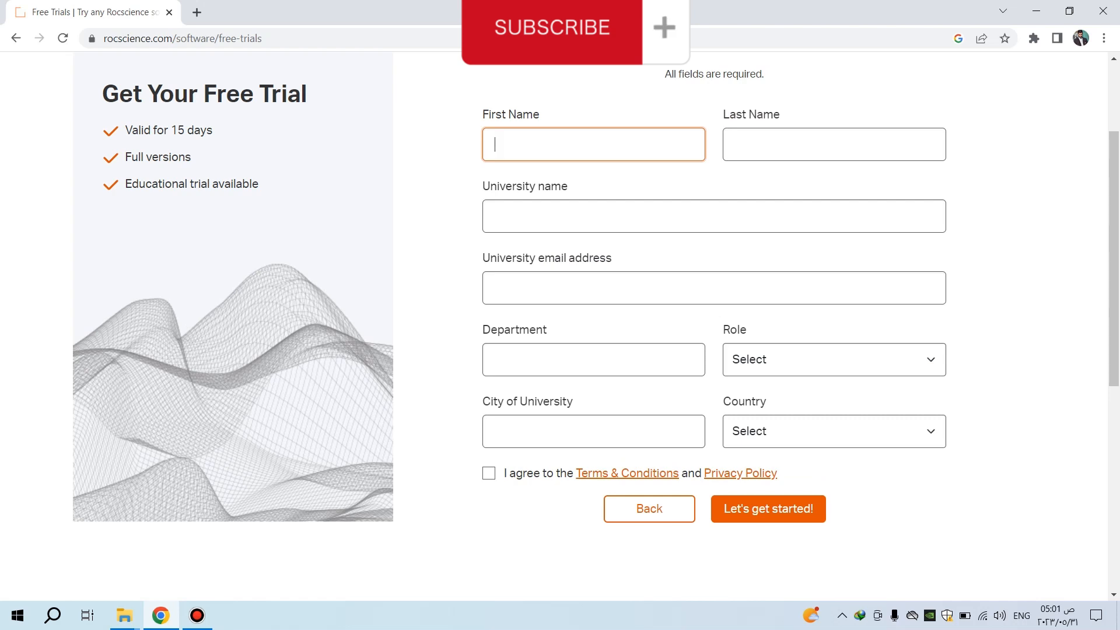
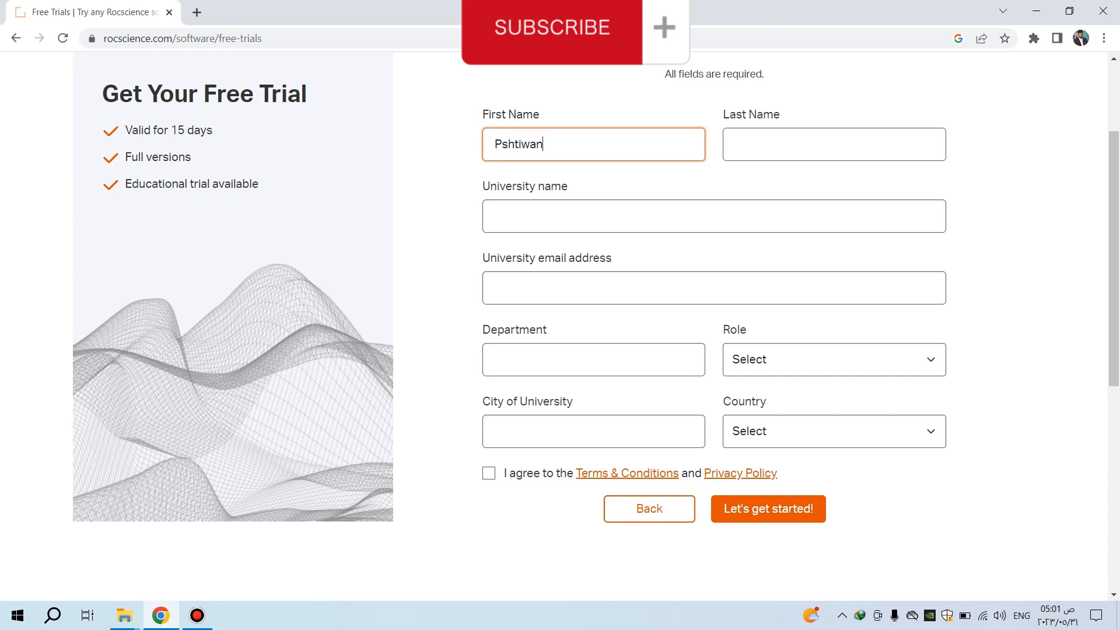
click(833, 143)
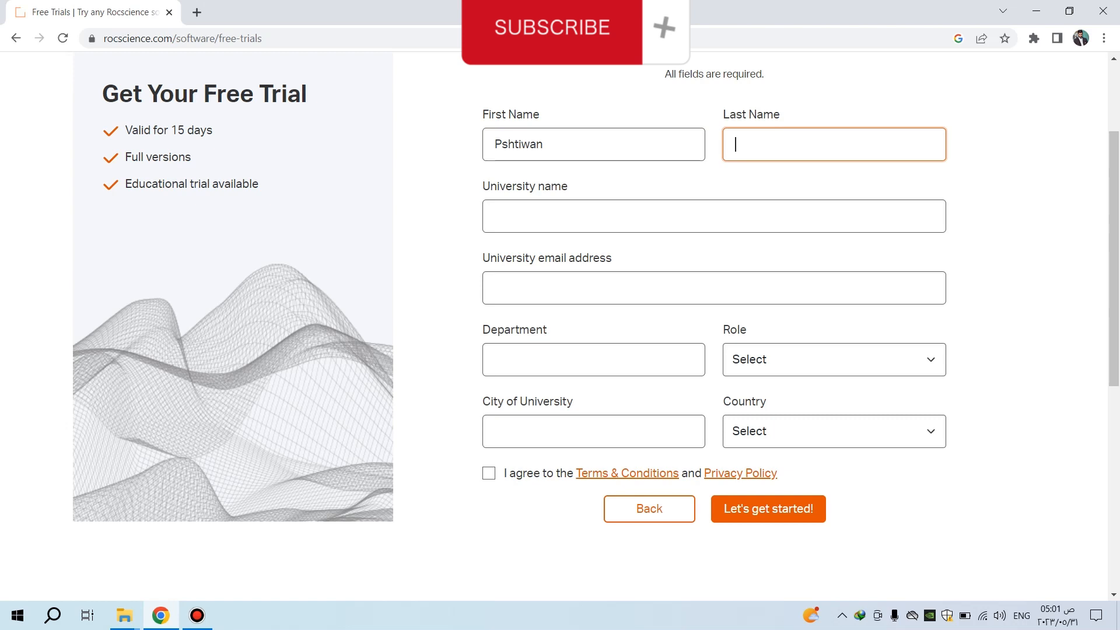
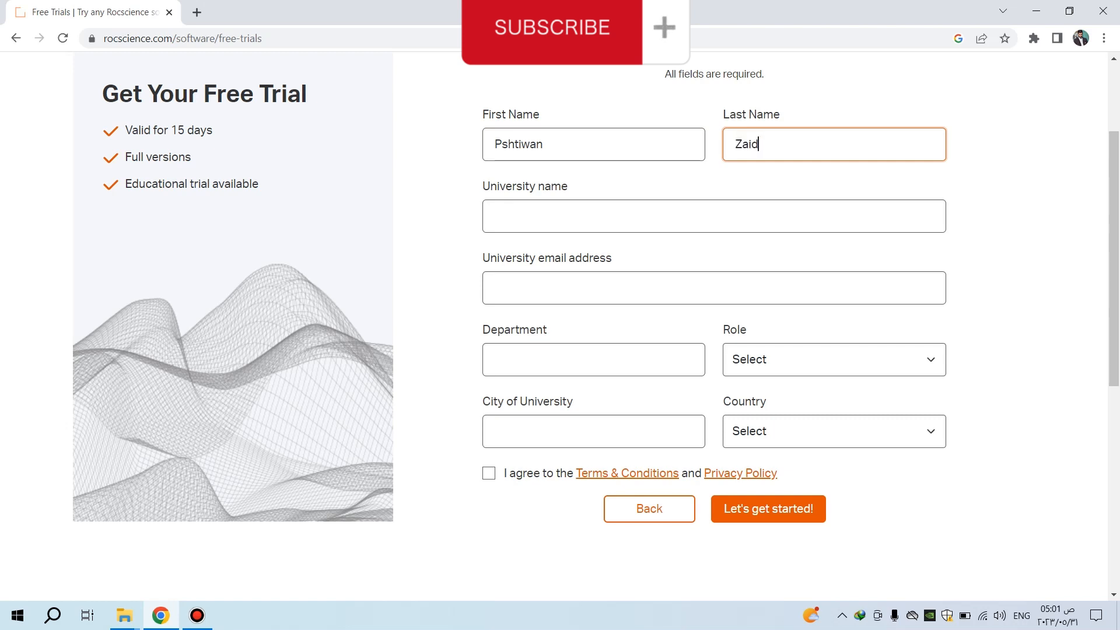
Step: Enter the university name Salahaddin University-Erbil
click(712, 216)
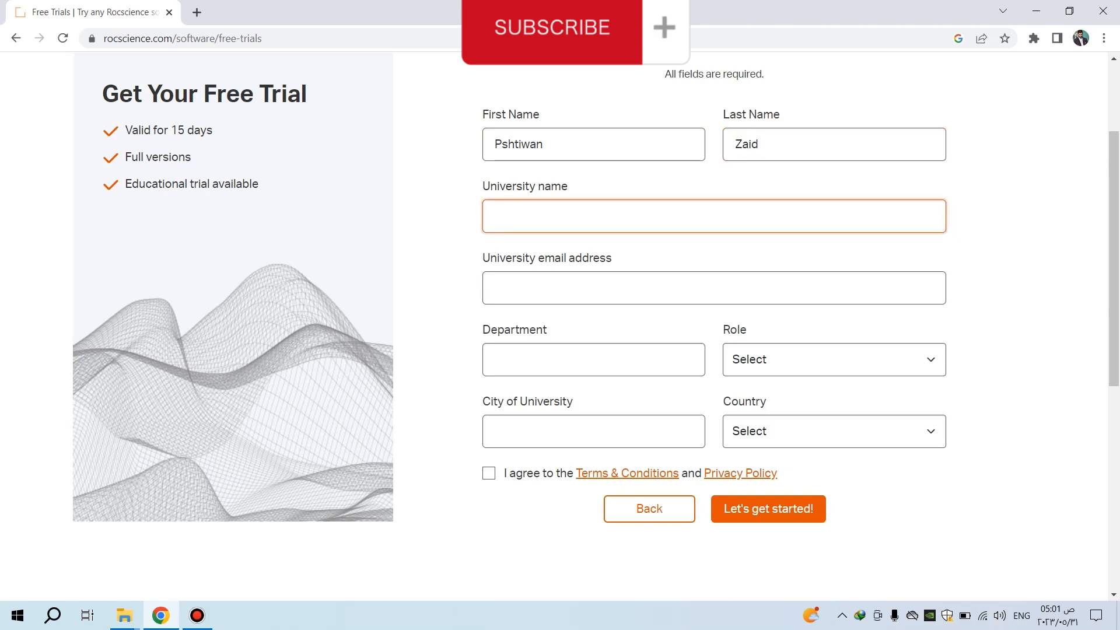
text(Salaha)
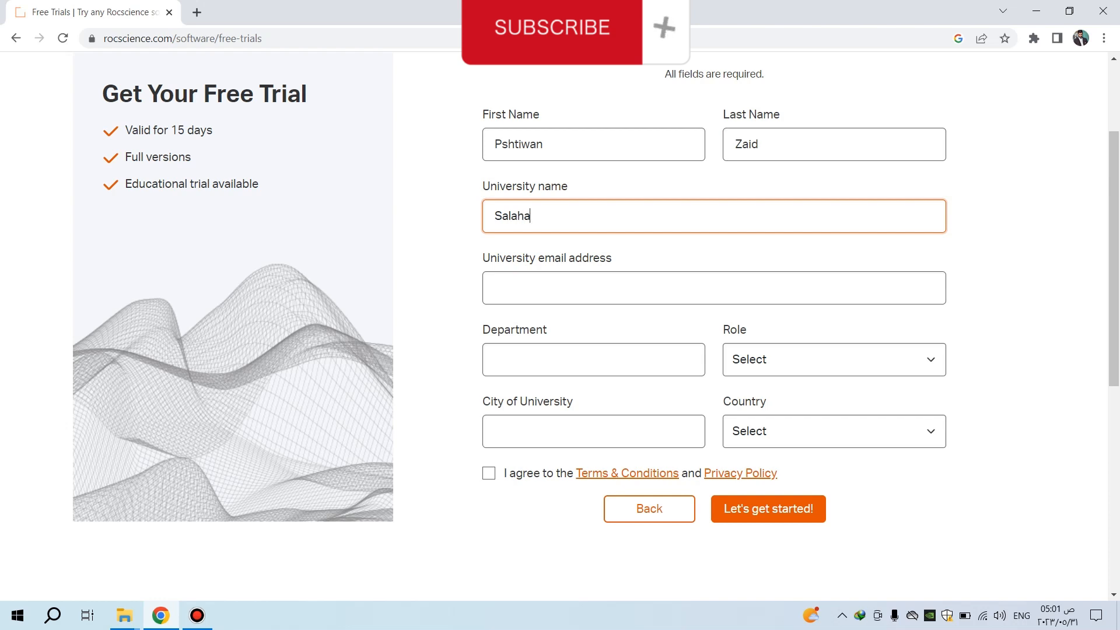
text(ddin)
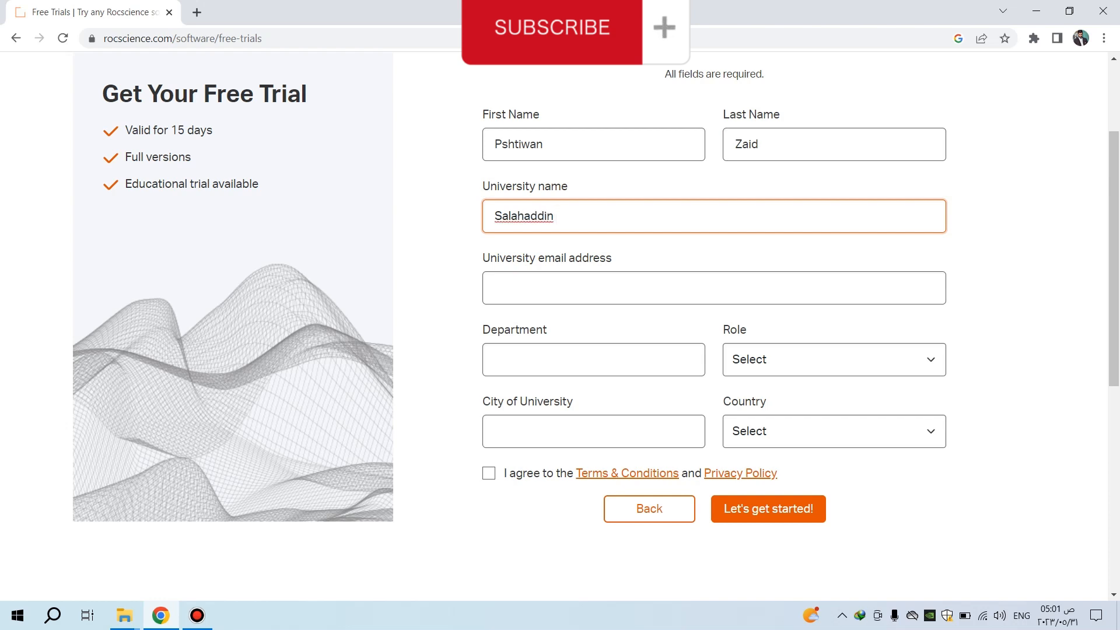
text(Univer)
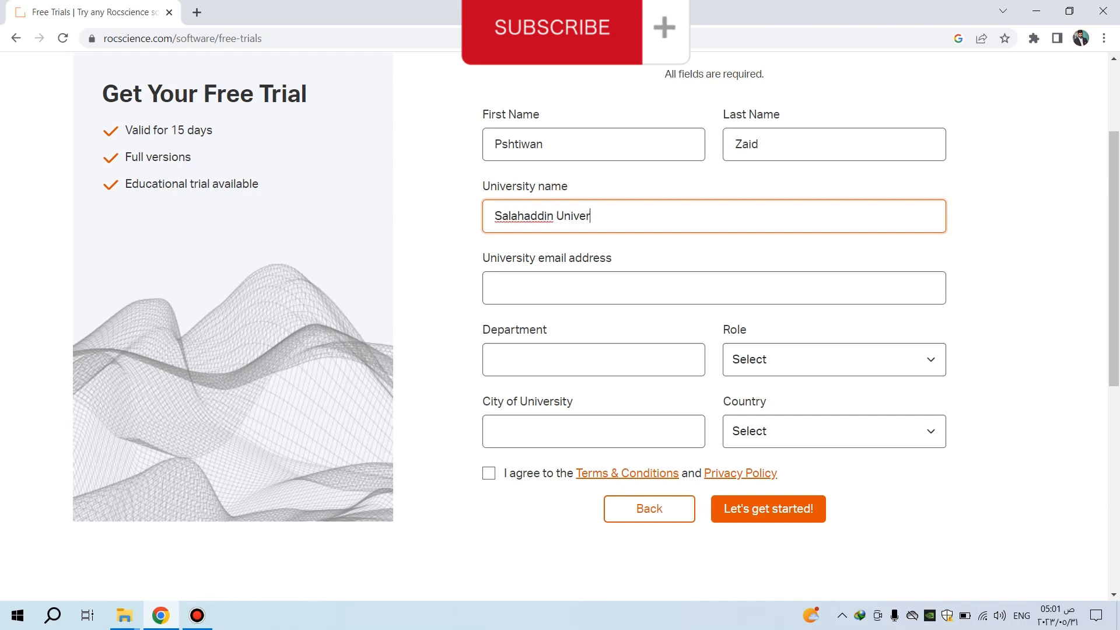
text(sity)
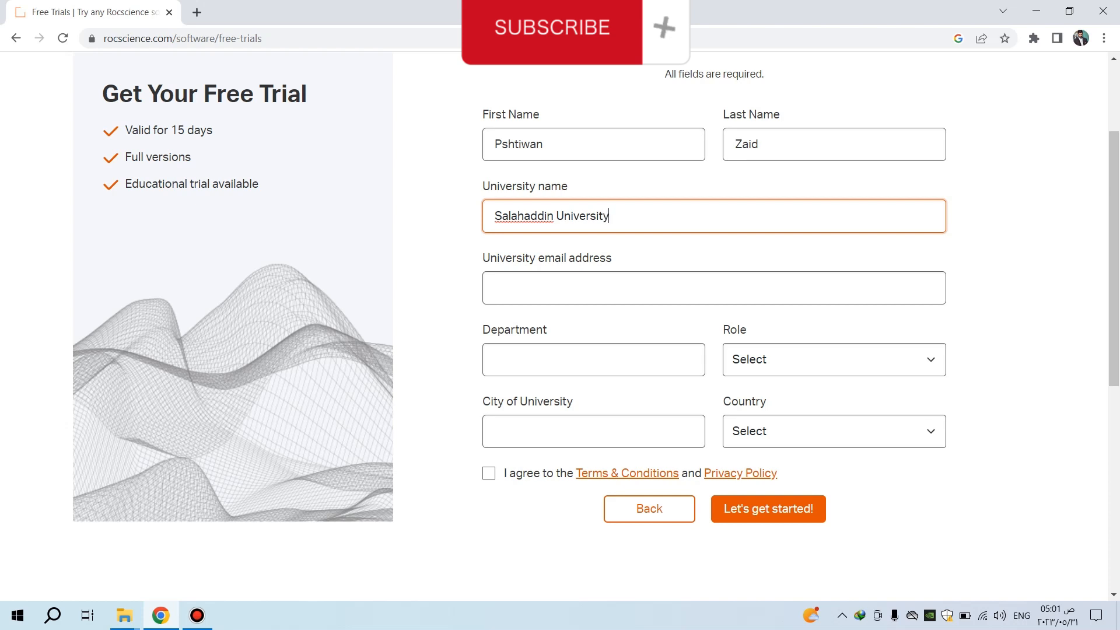
text(-Er)
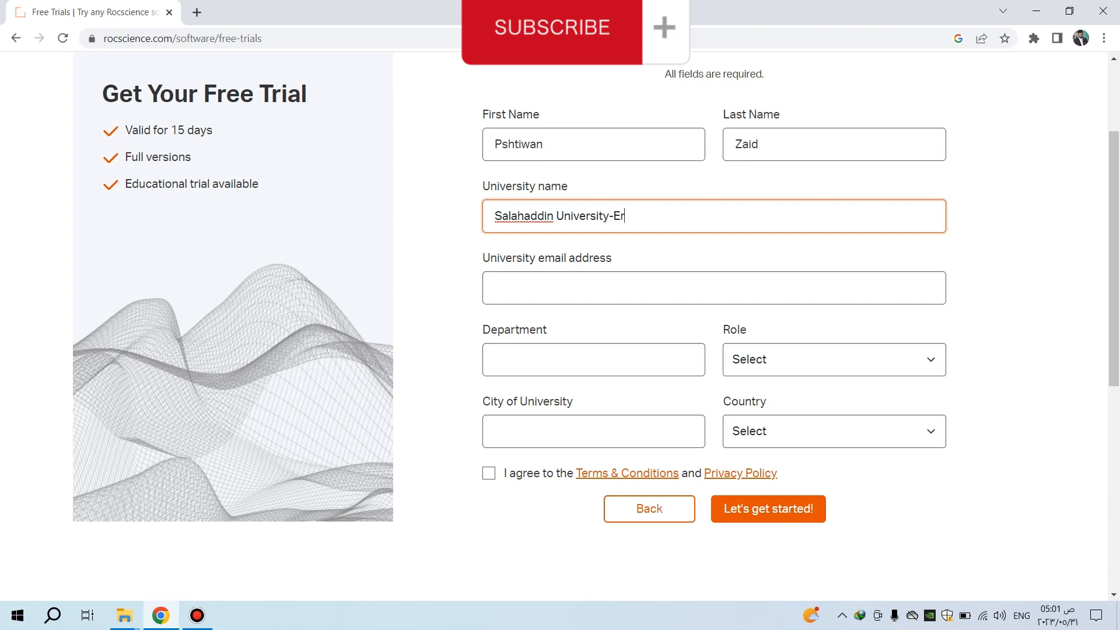
text(bil)
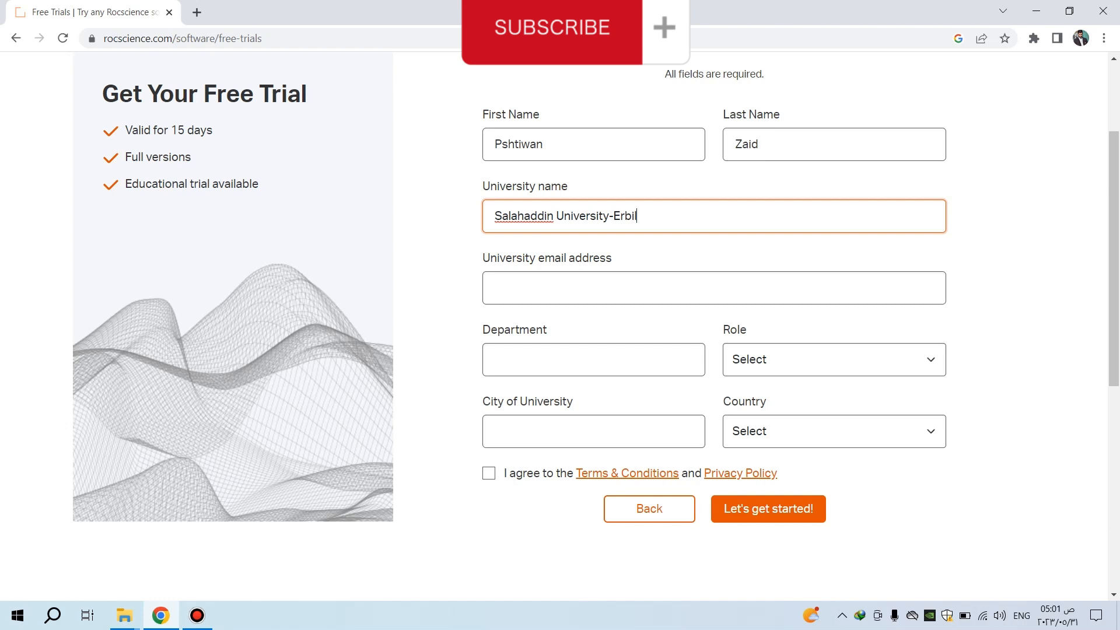
click(713, 287)
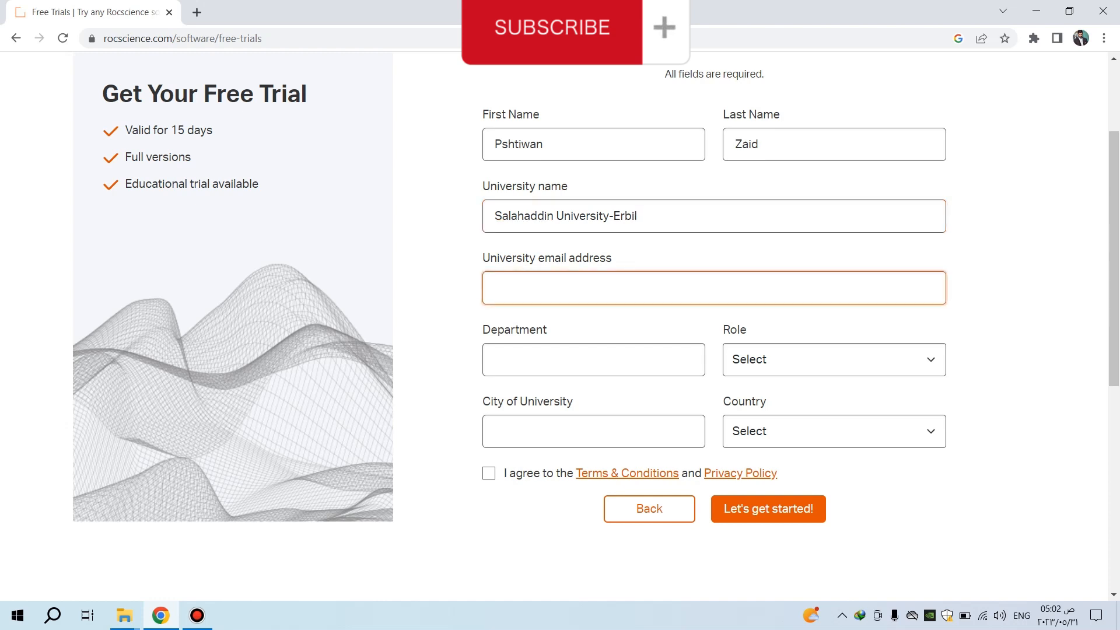
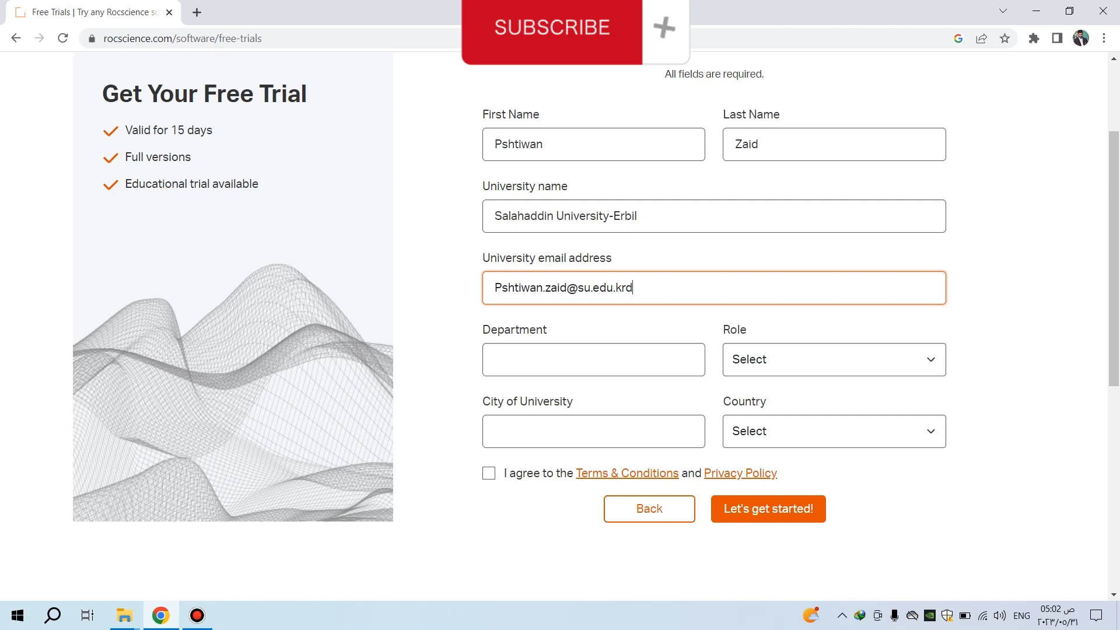
Step: Enter Water Resources Engineering as the department
click(592, 360)
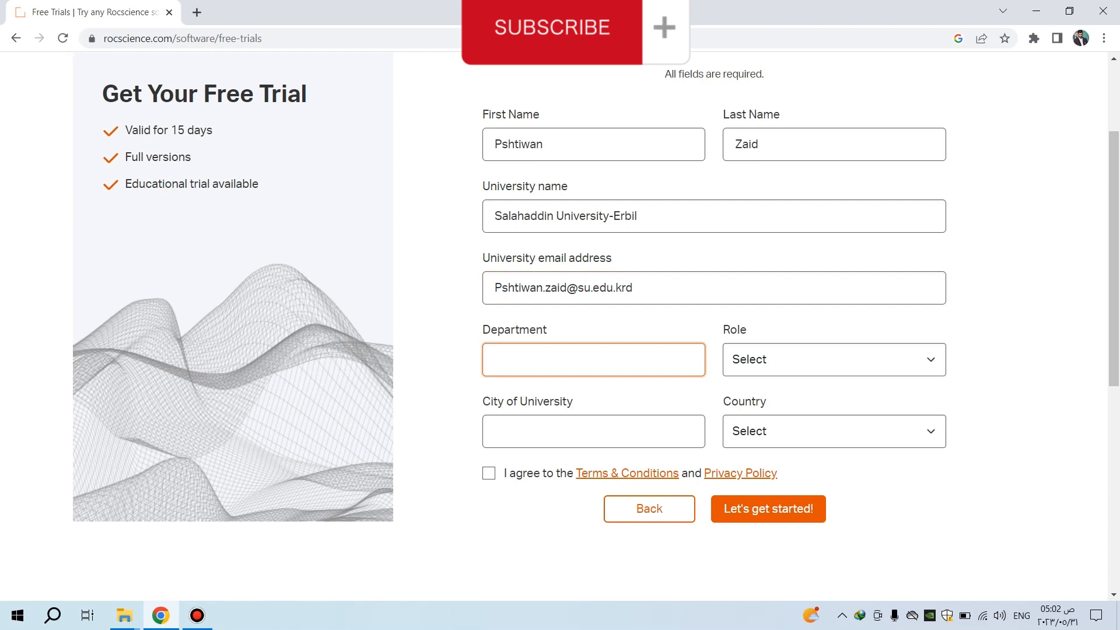
text(Wa)
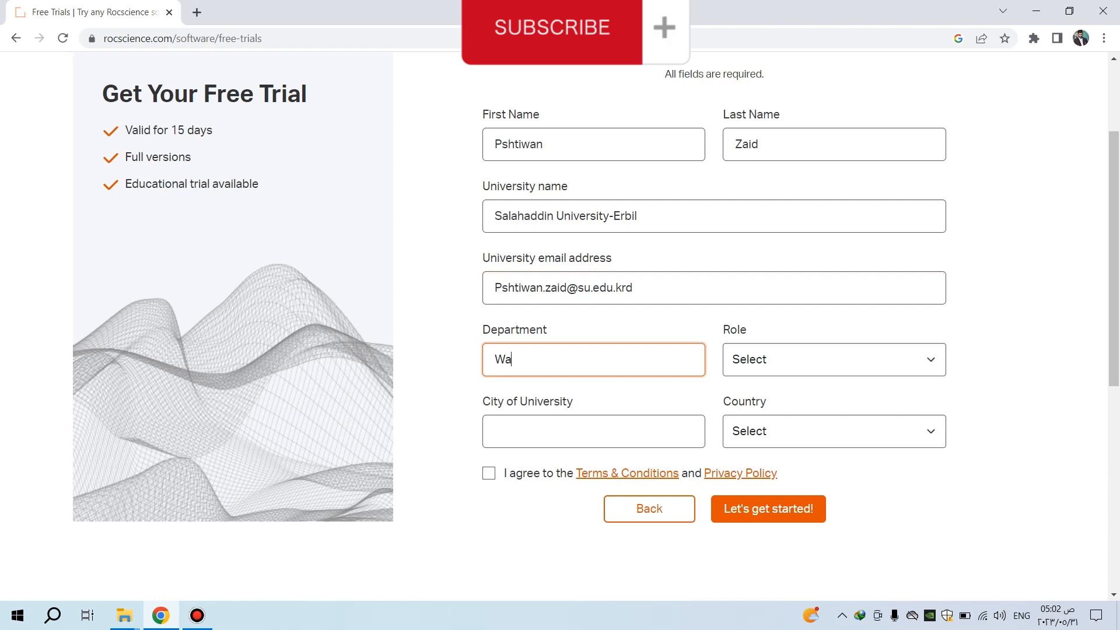
text(ter Res)
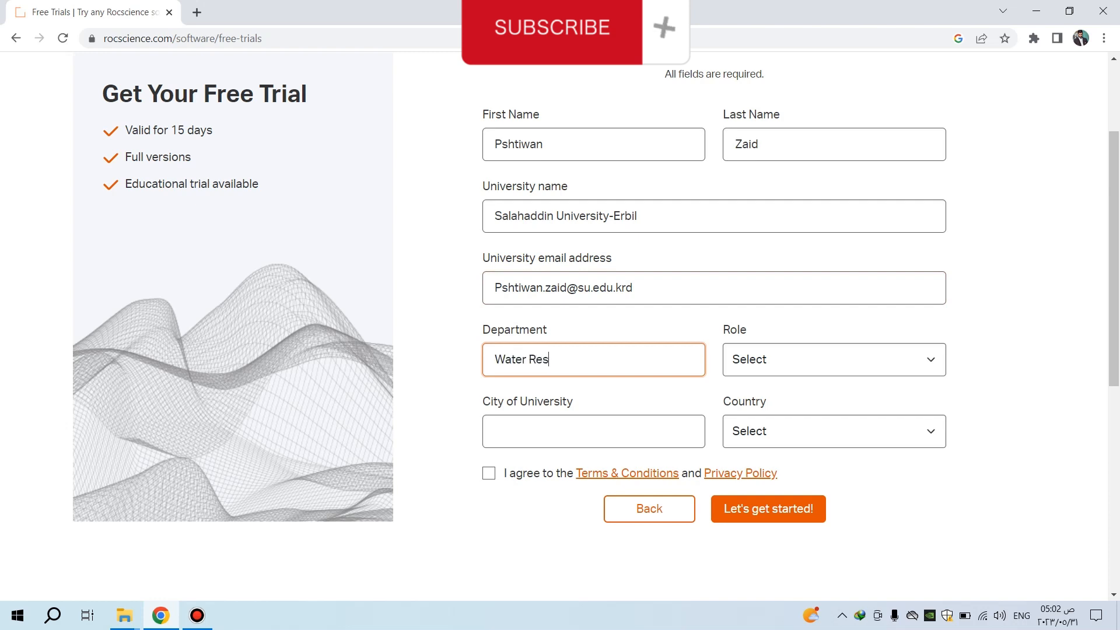
text(ources)
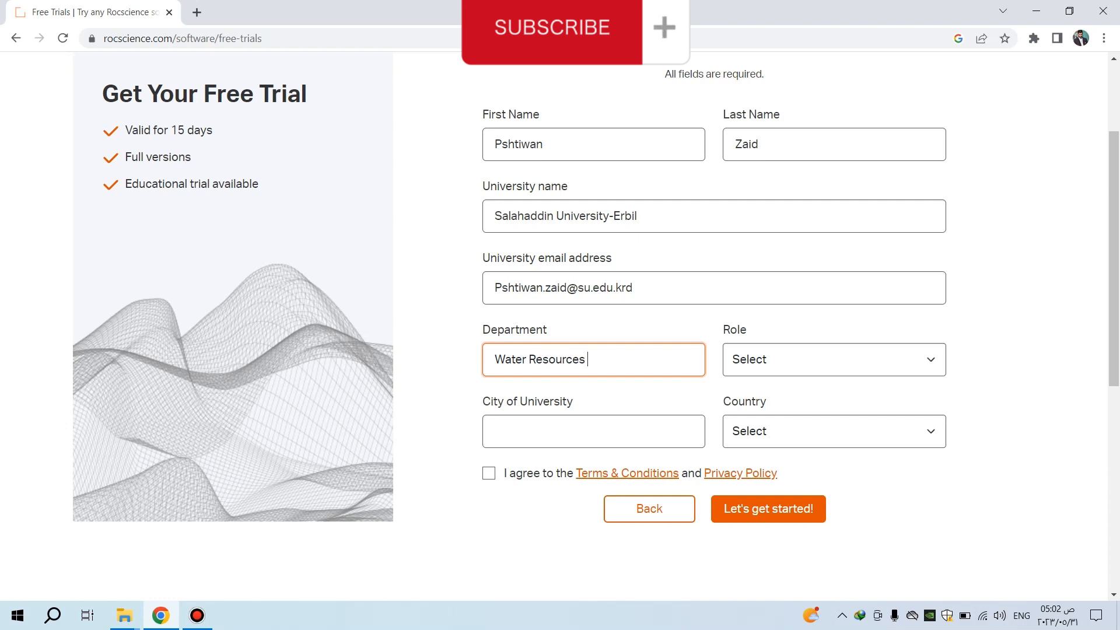
text(Engi)
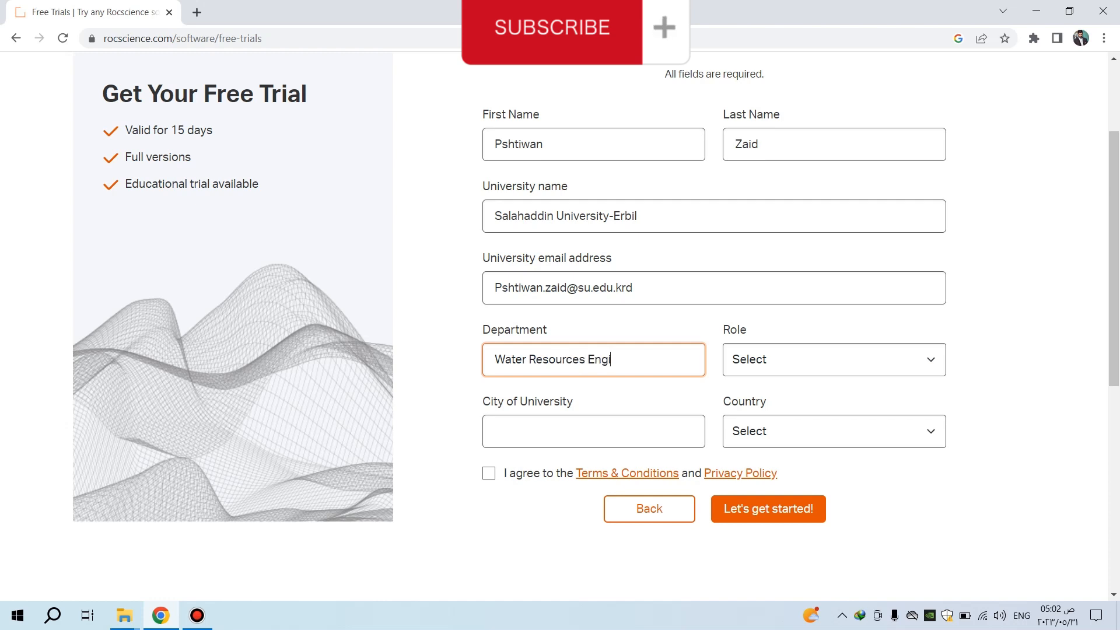
text(neering)
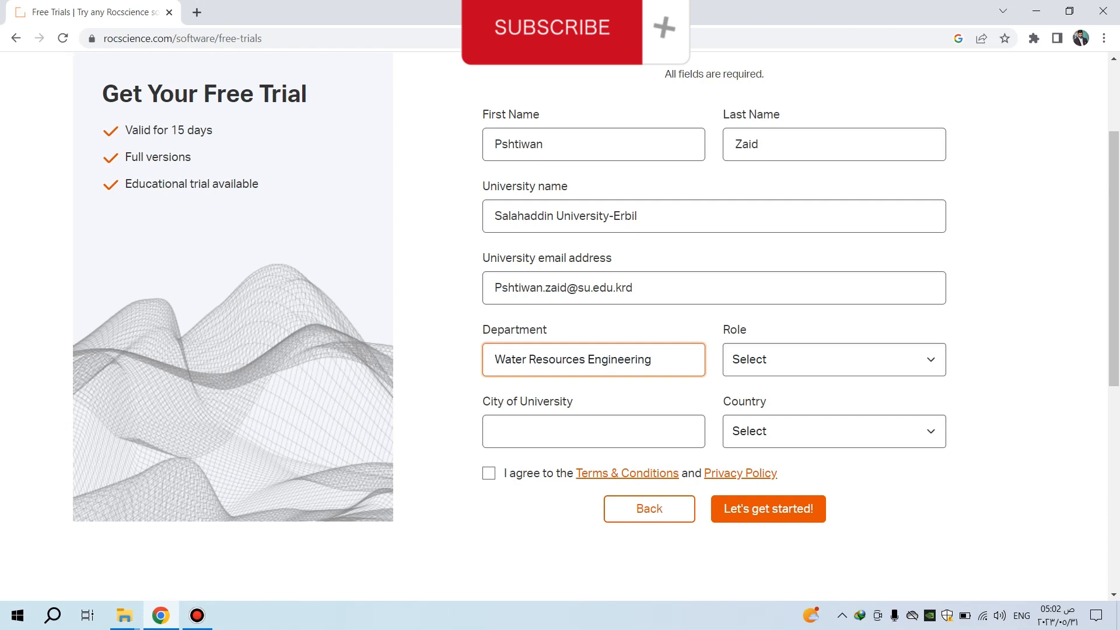
Step: Set the role to Graduate Student and the university city to Erbil
click(833, 359)
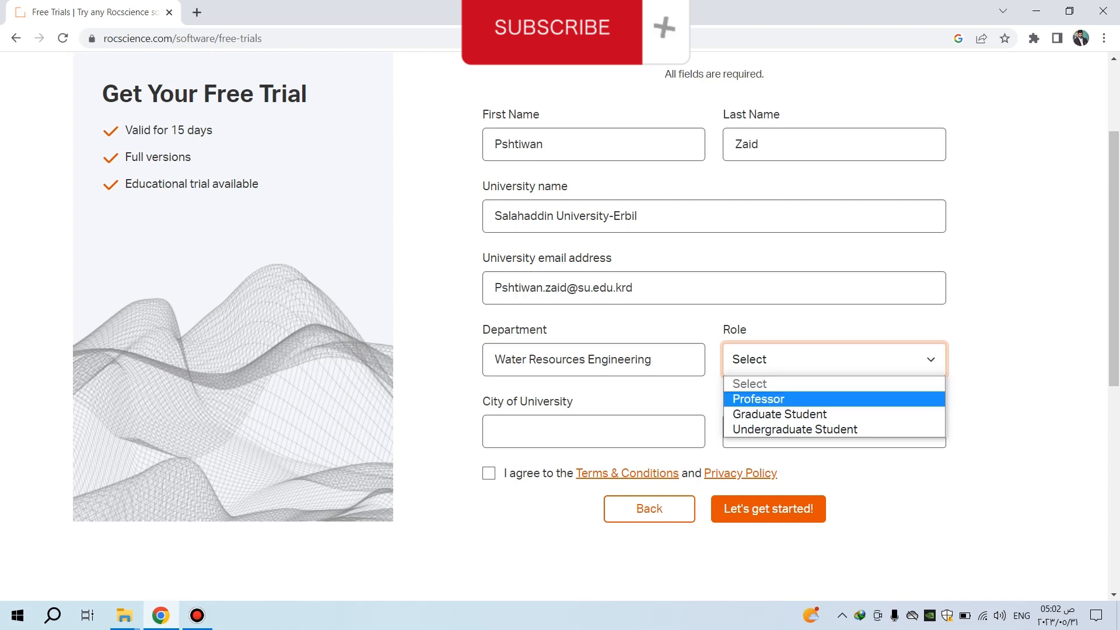
mouse_move(779, 414)
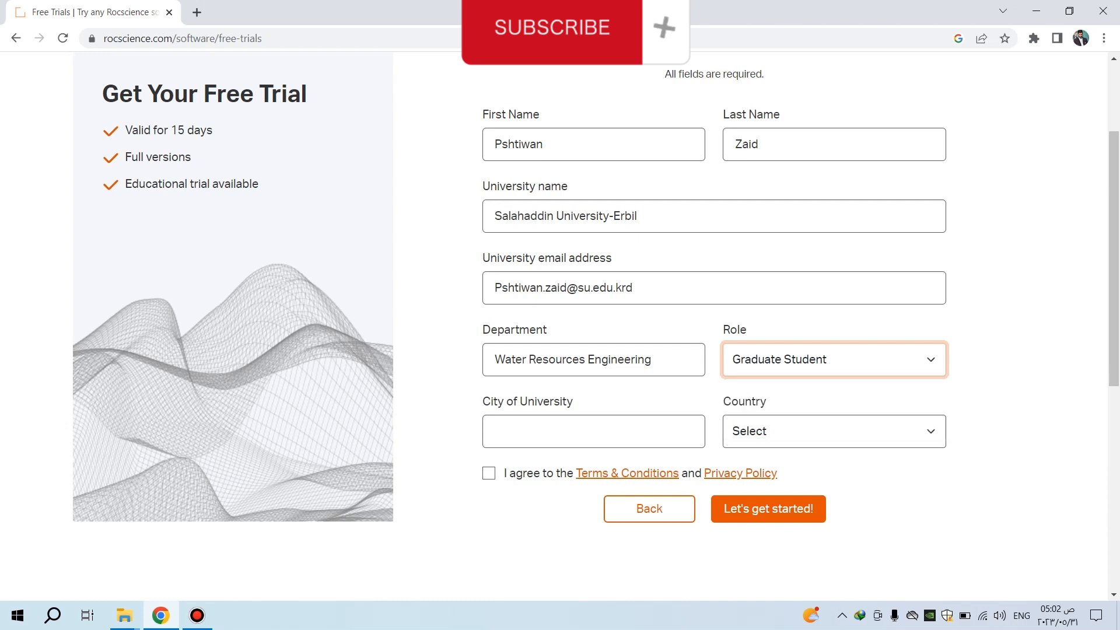
click(593, 431)
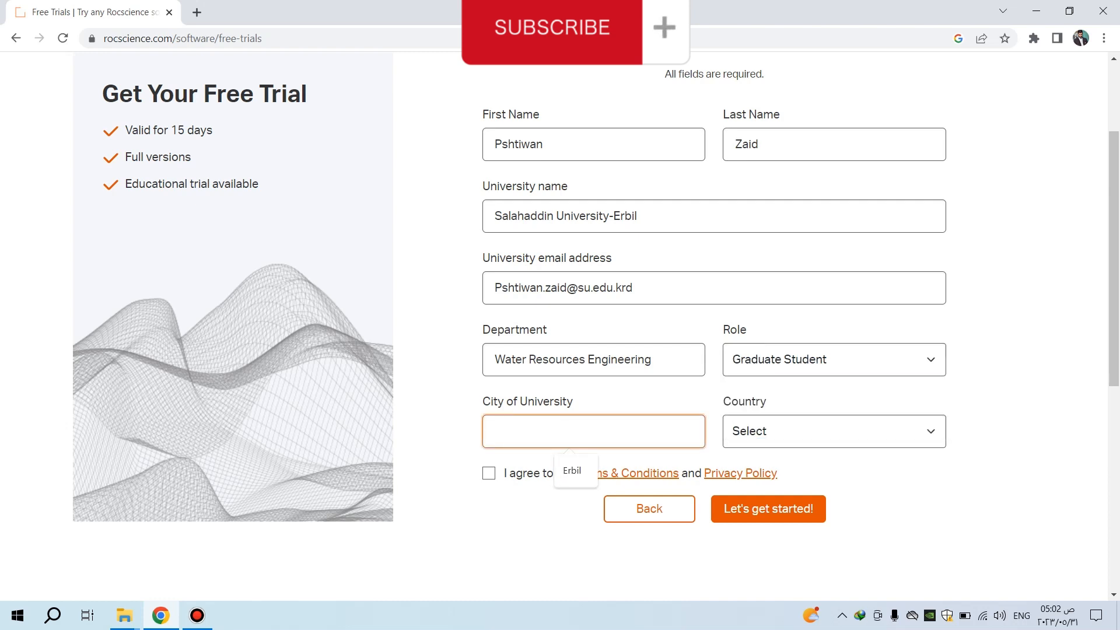
text(Erbil)
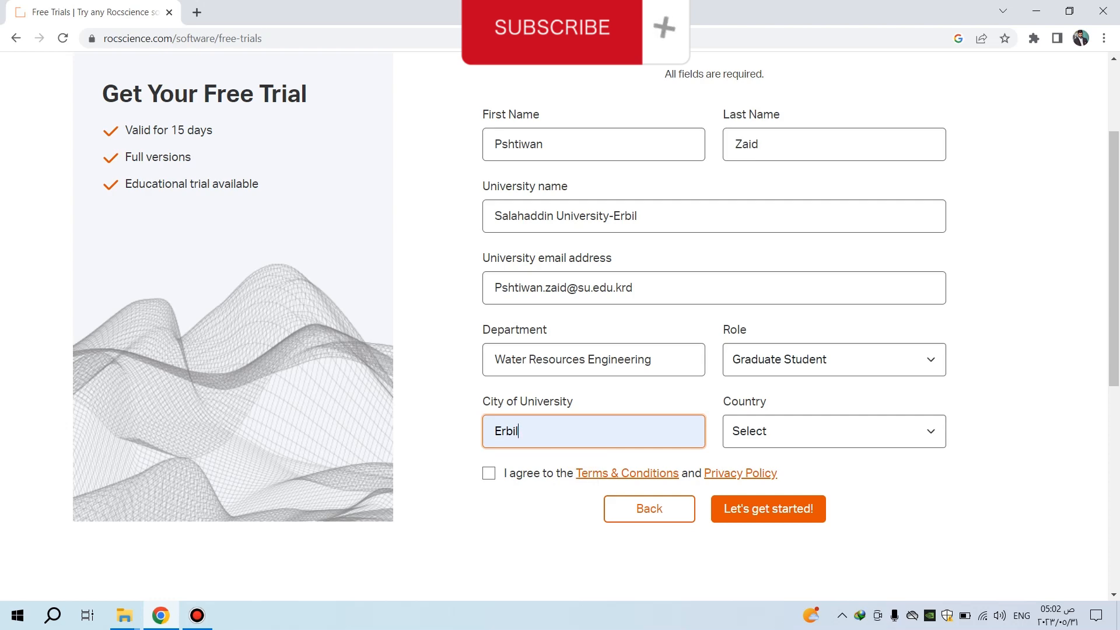
Step: Select Iraq as the country, accept the terms, and submit the trial request
click(833, 431)
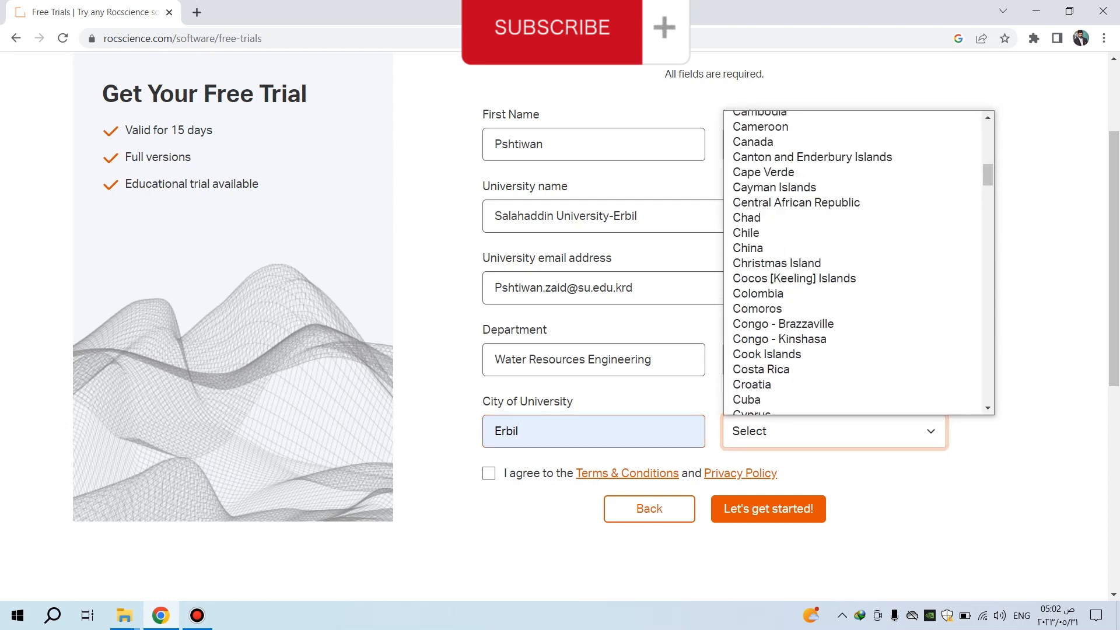
scroll(down, 3)
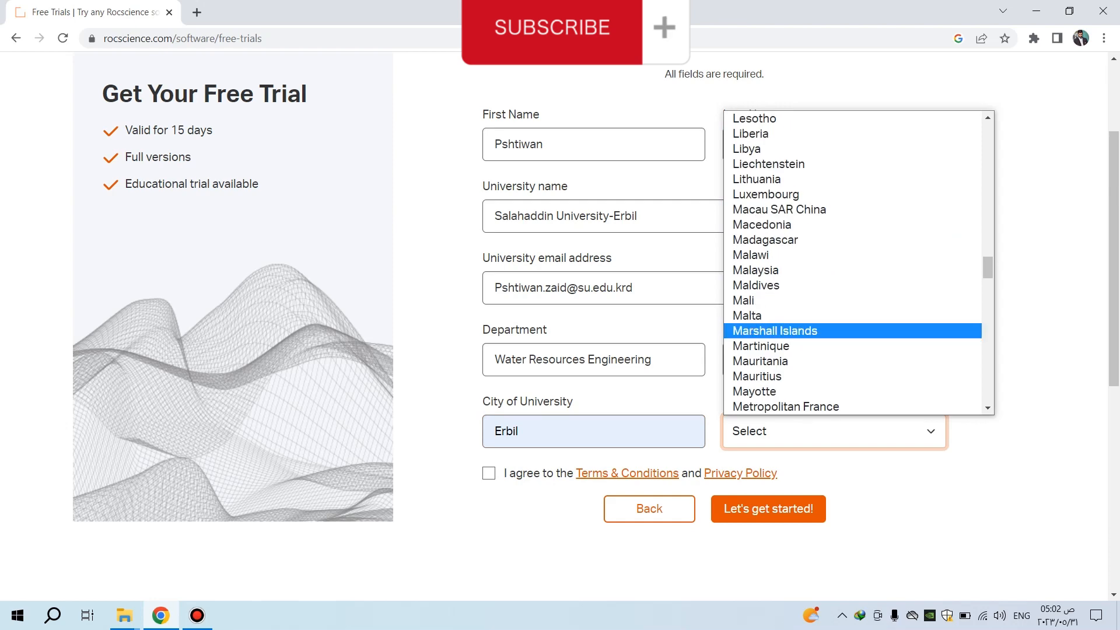
scroll(down, 3)
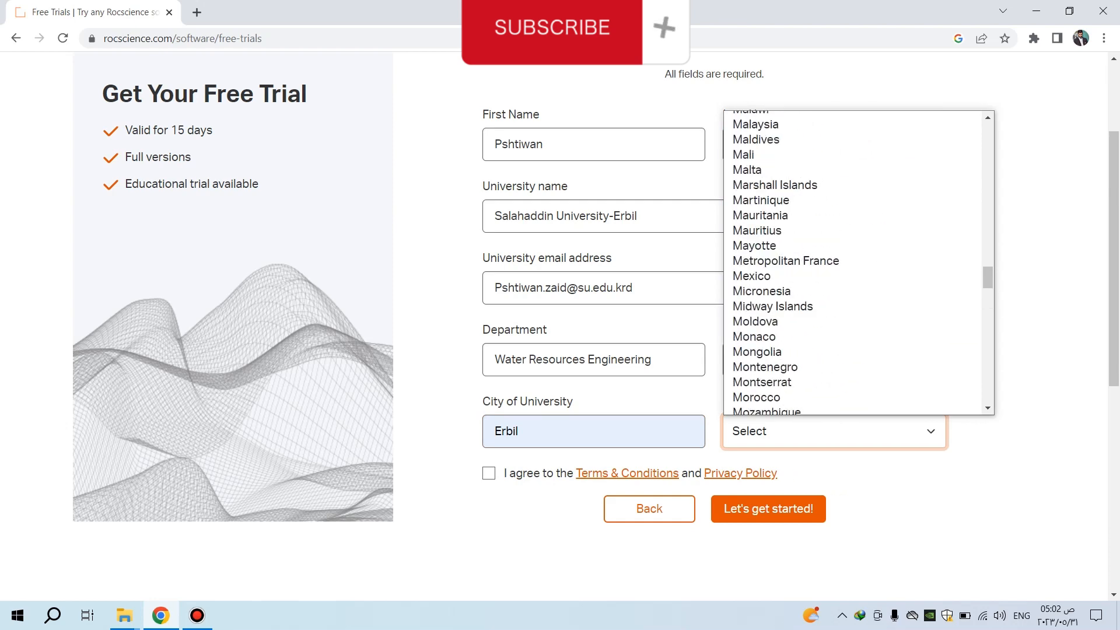
scroll(up, 3)
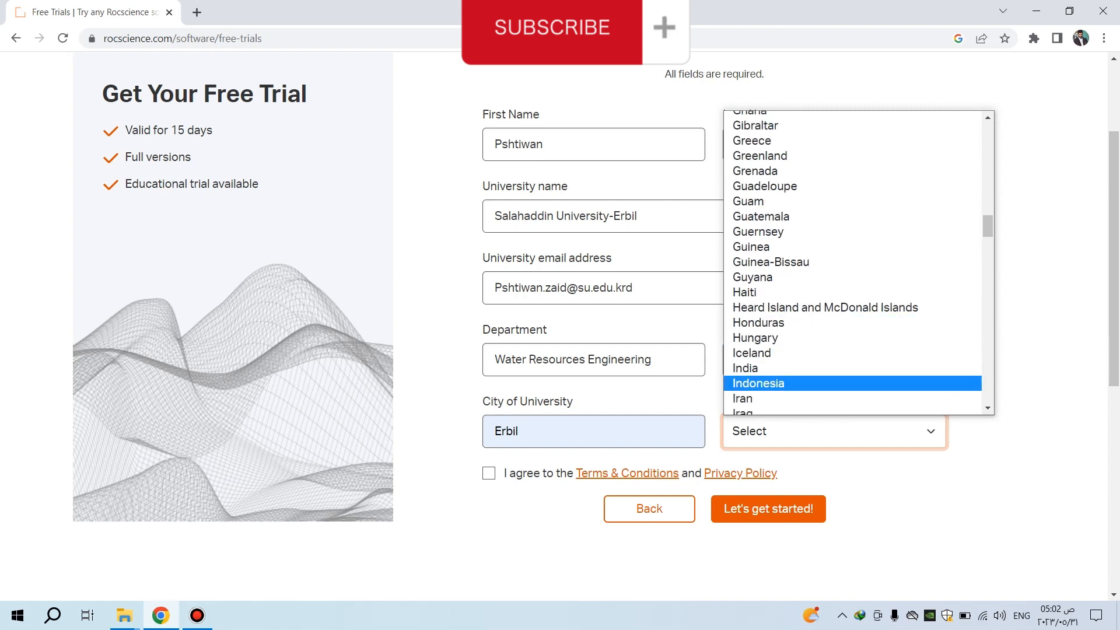
click(742, 413)
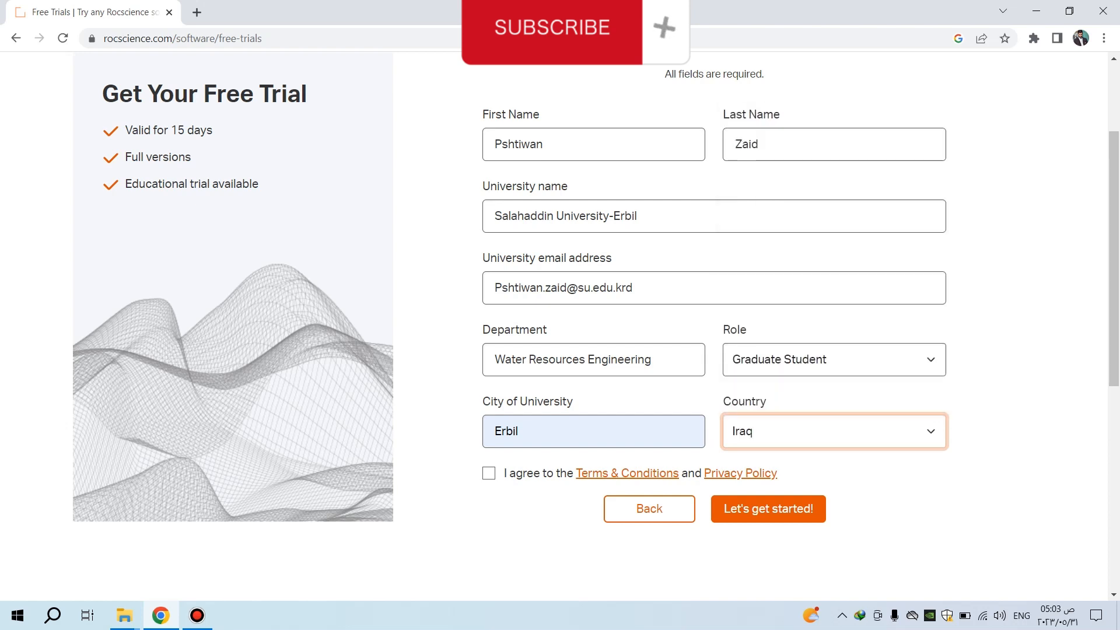
click(489, 473)
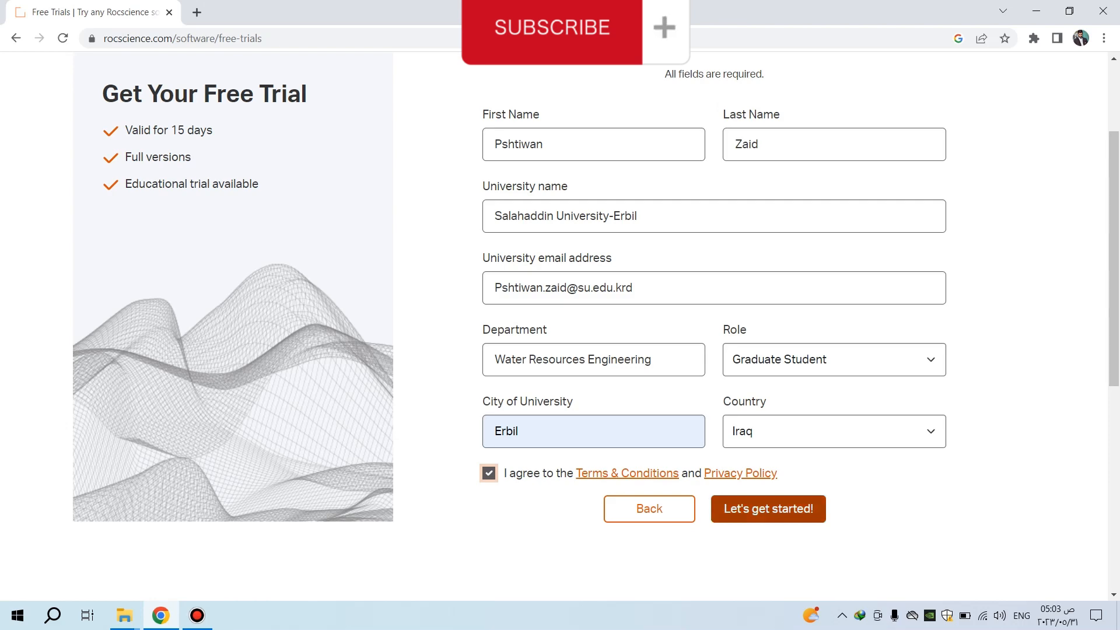
click(768, 509)
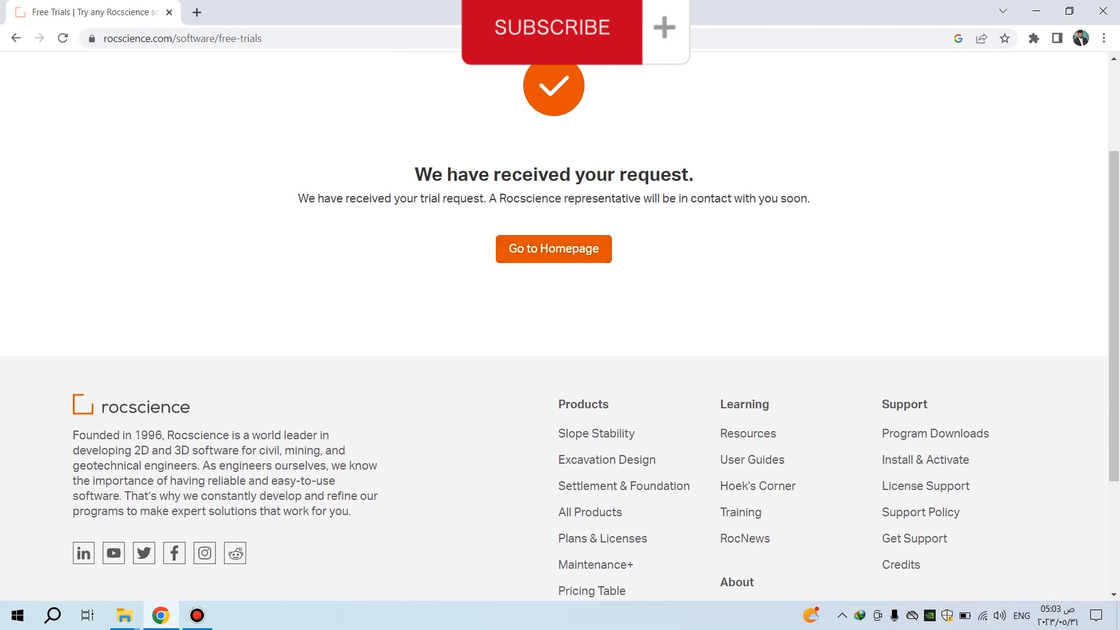
Step: Open the university Gmail account in a new tab, then return to the Rocscience tab
click(197, 12)
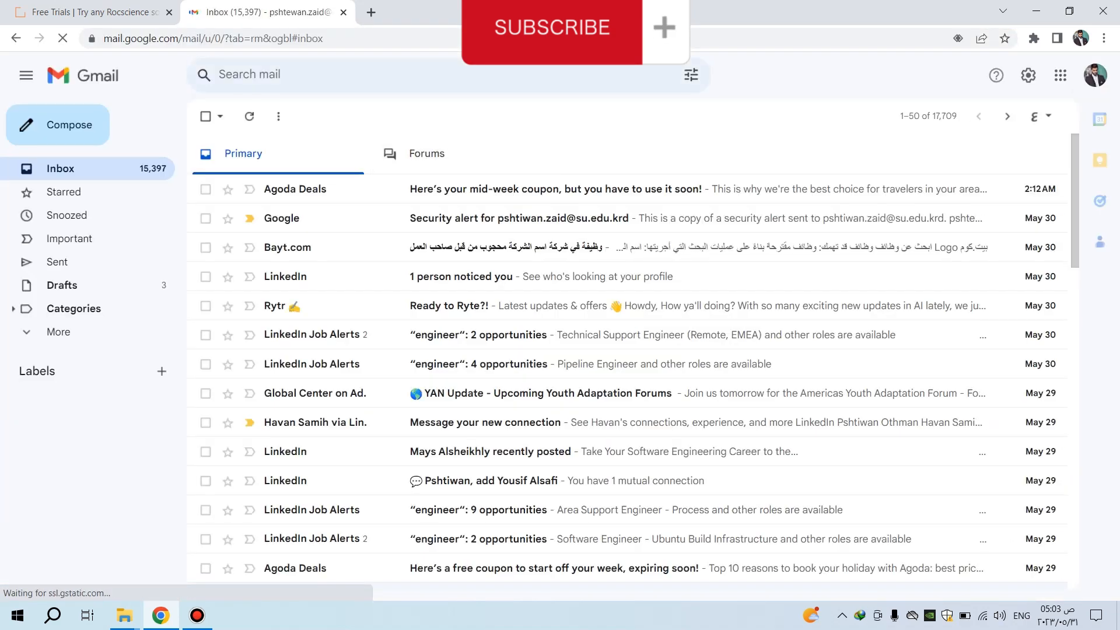
click(1092, 76)
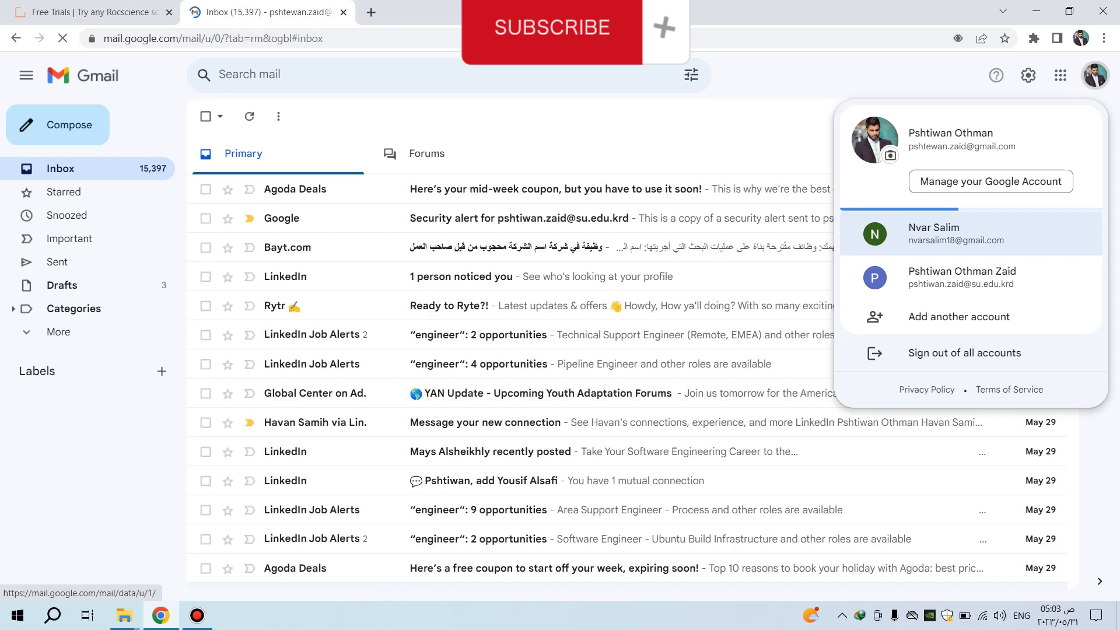
click(962, 276)
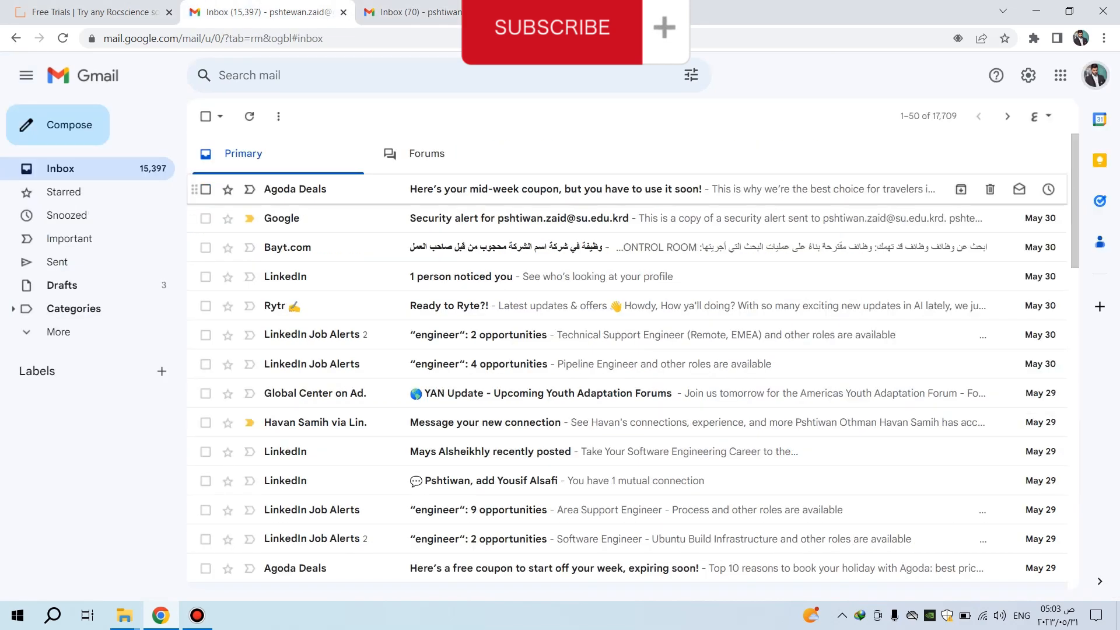
click(93, 12)
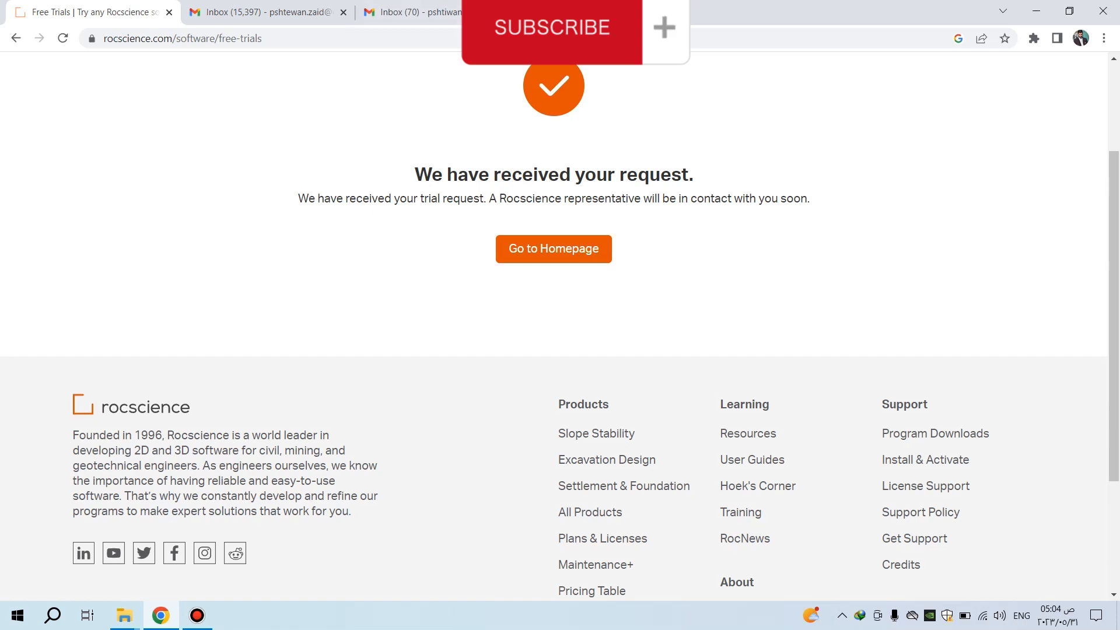
Step: Open the 'Activate your Slide2 Trial' email and download the Slide2 M+ installer from its link
click(268, 12)
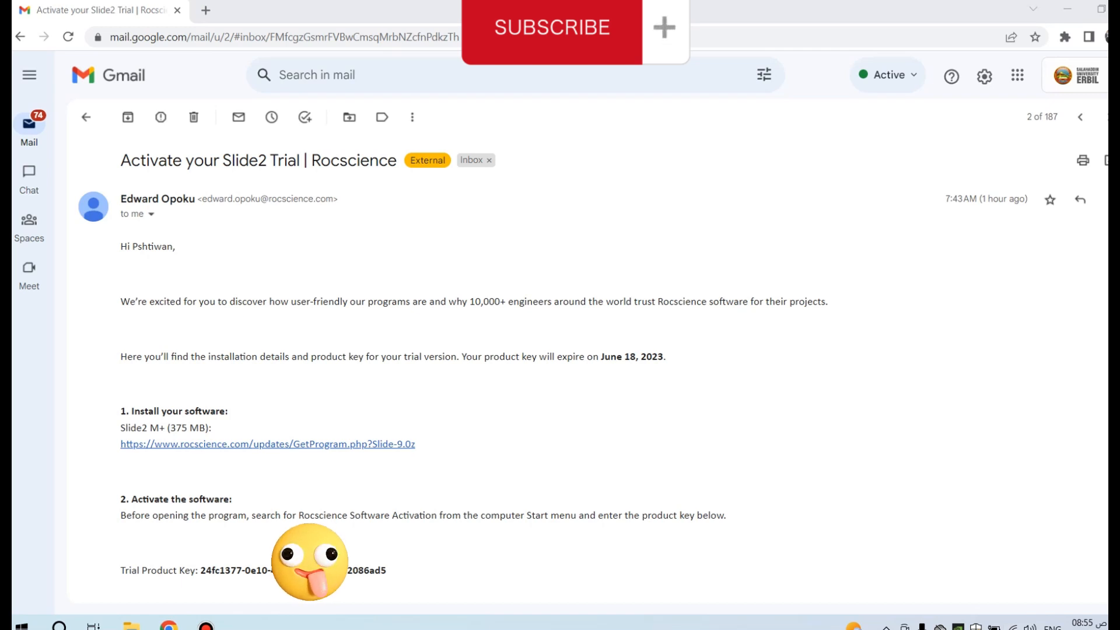
triple_click(257, 160)
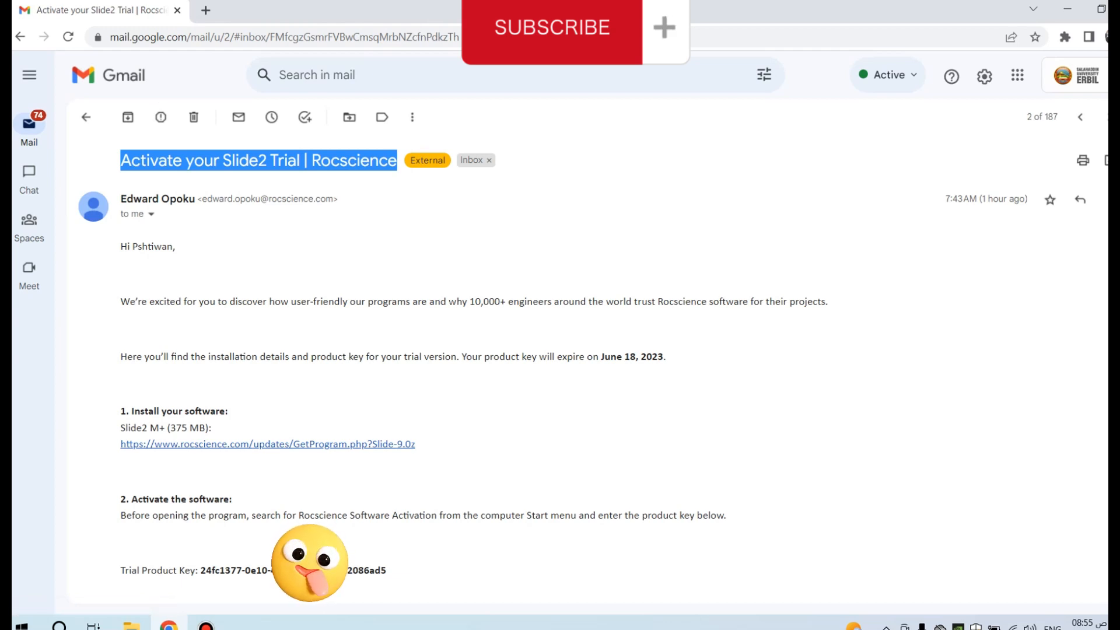
double_click(204, 411)
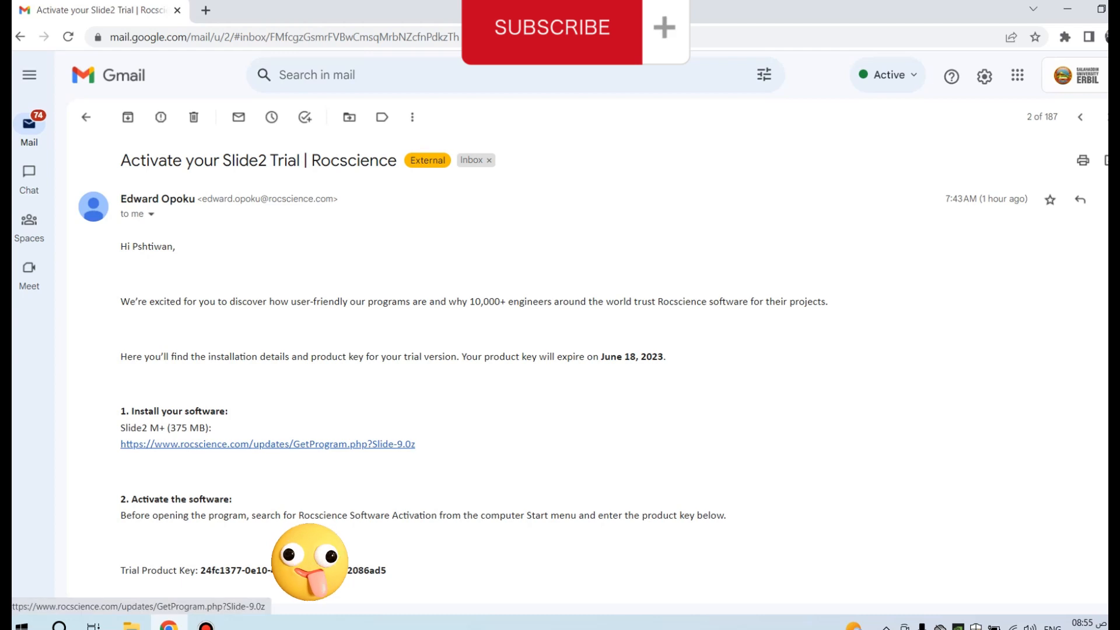
click(267, 444)
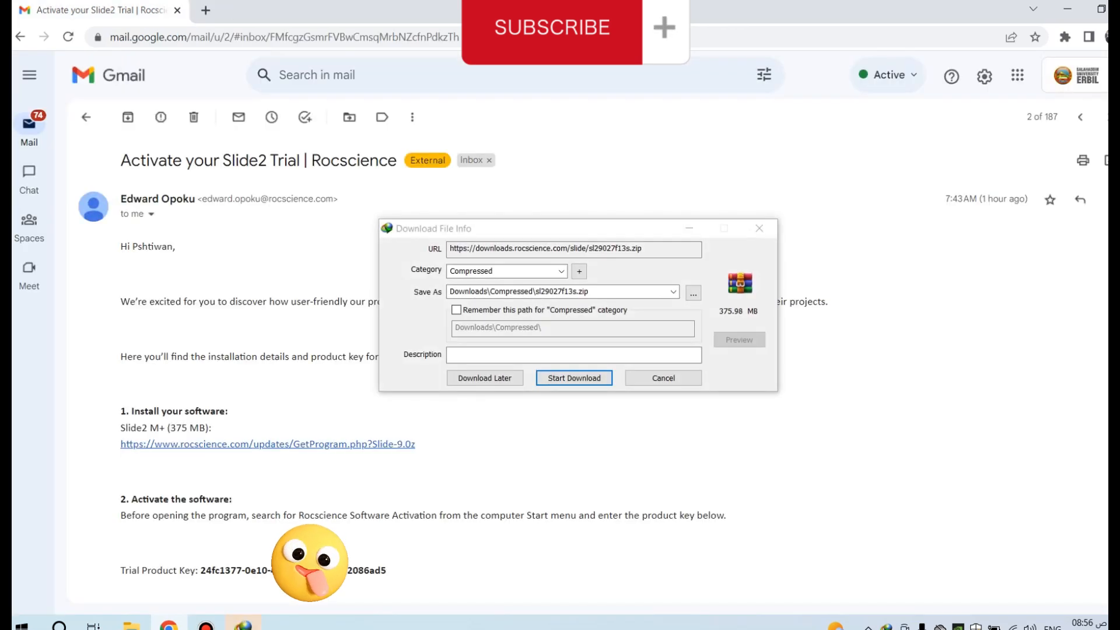
Step: Download the 375.98 MB Slide2 zip in Internet Download Manager and open it
click(573, 378)
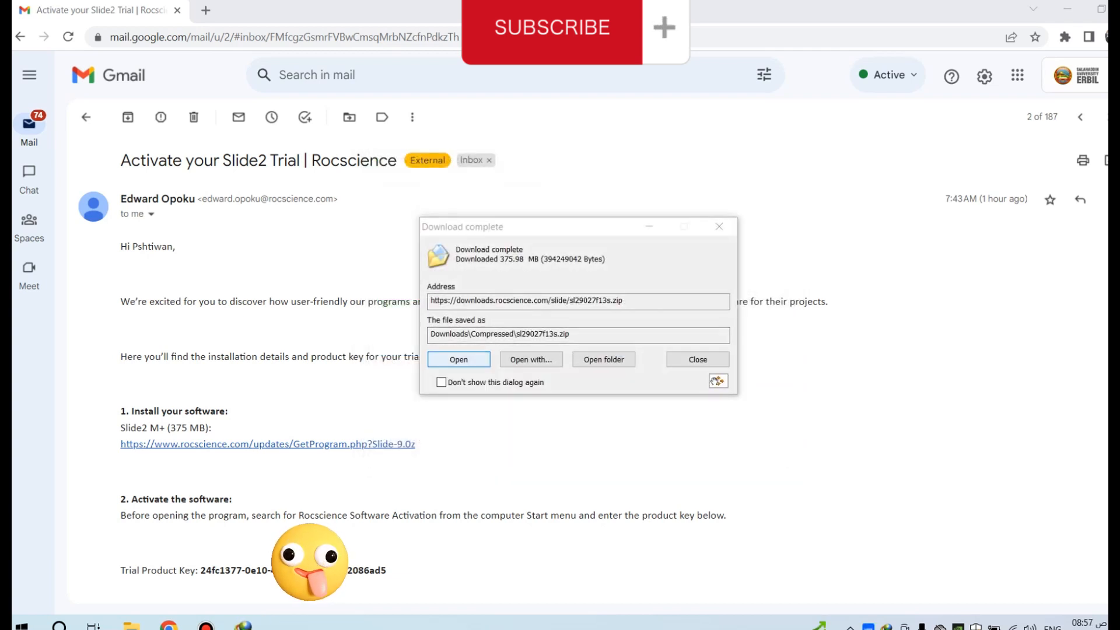
click(696, 358)
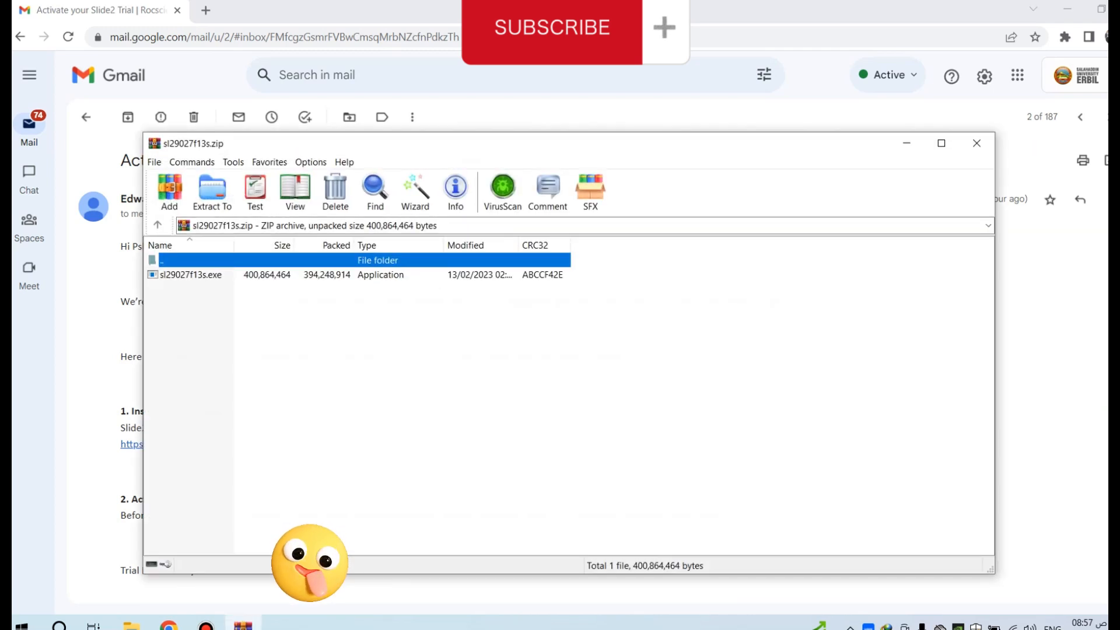
Step: Select sl29027f13s.exe in the archive and view its context menu, then dismiss it
click(191, 274)
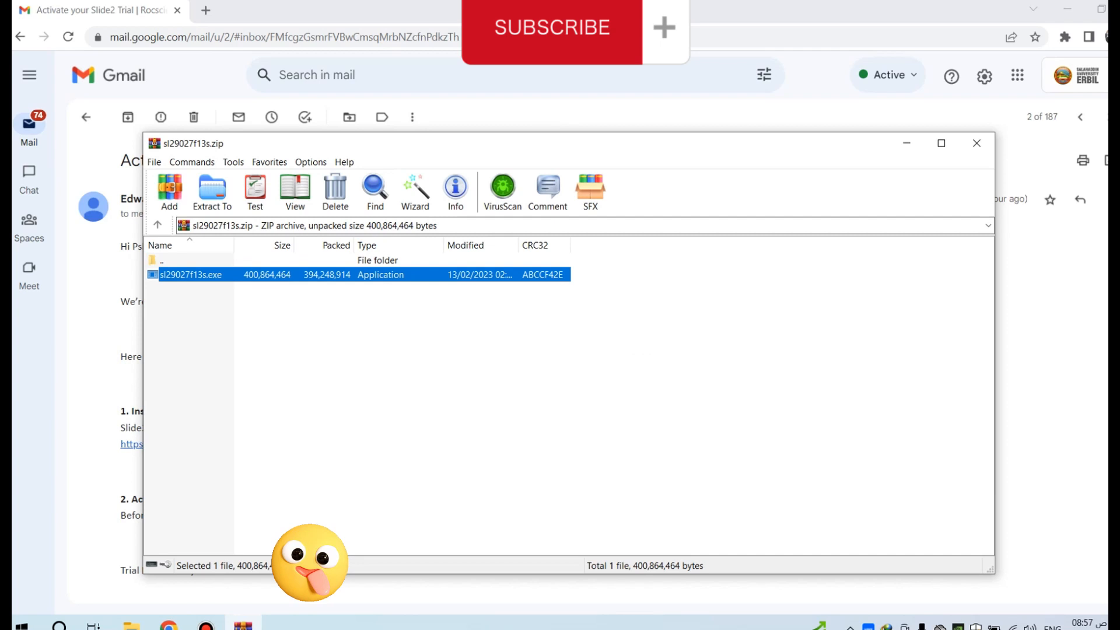
right_click(190, 275)
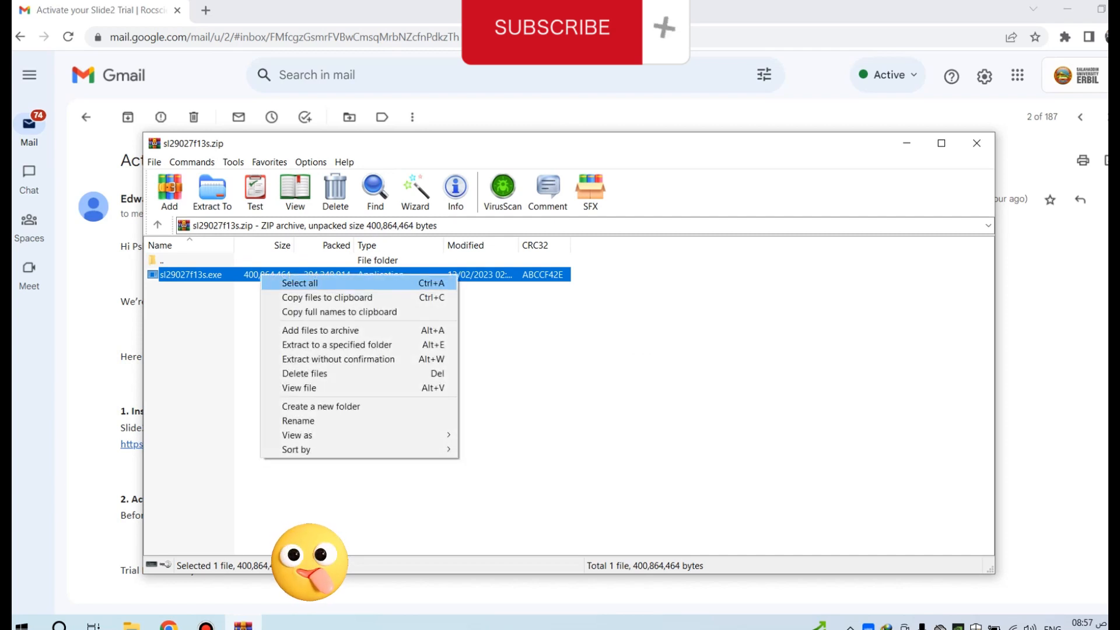
click(338, 359)
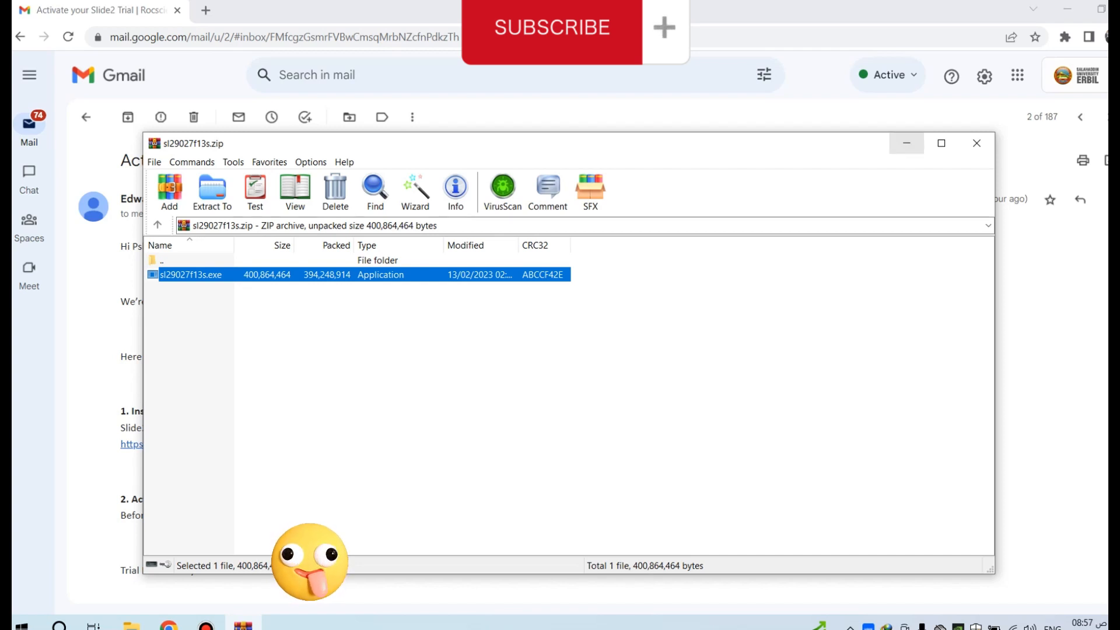
mouse_move(906, 143)
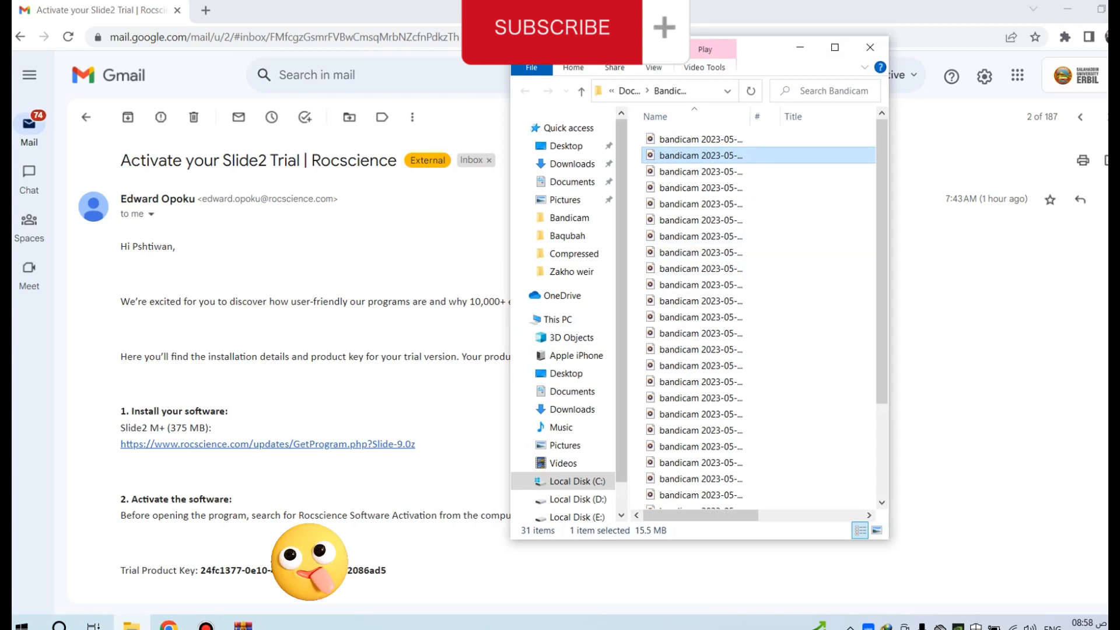
Step: Extract the sl29027f13s archive using Extract files from its context menu
click(572, 164)
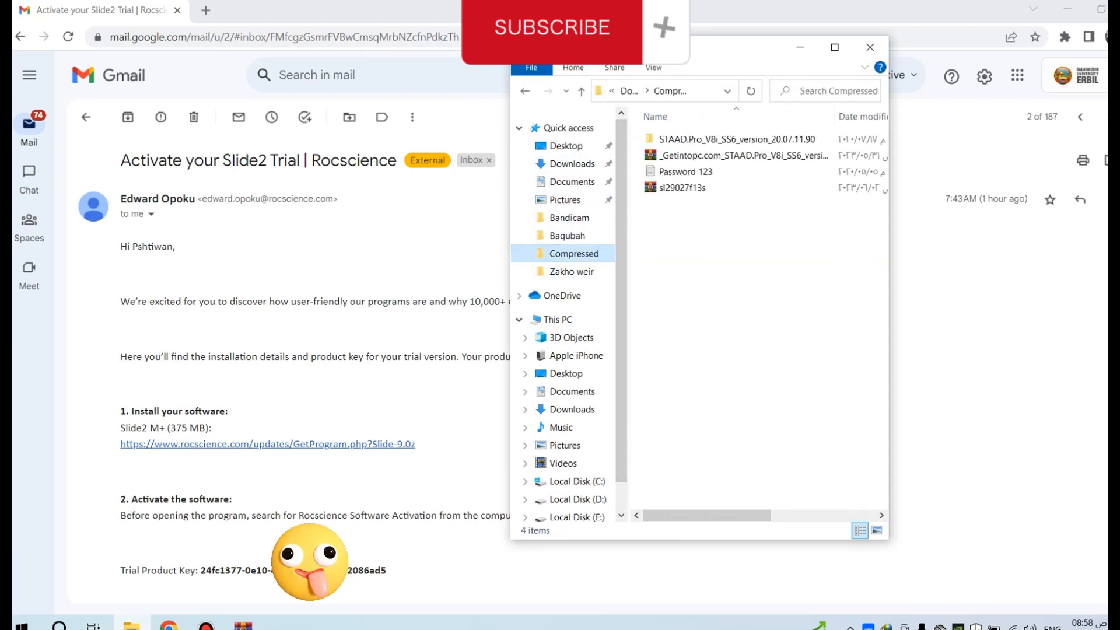
click(679, 187)
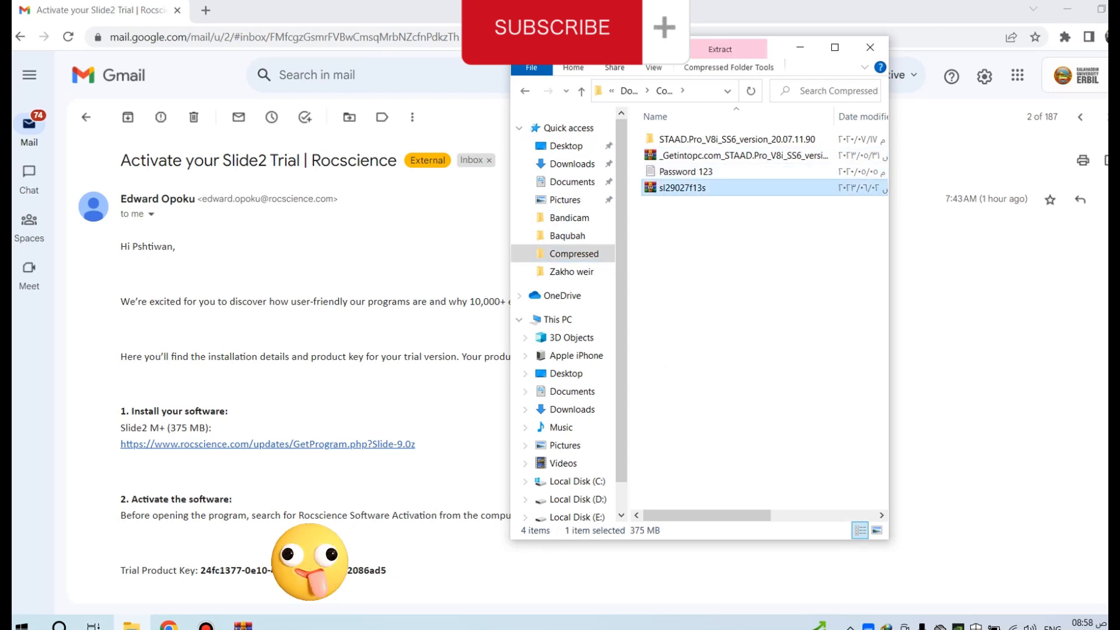
right_click(675, 187)
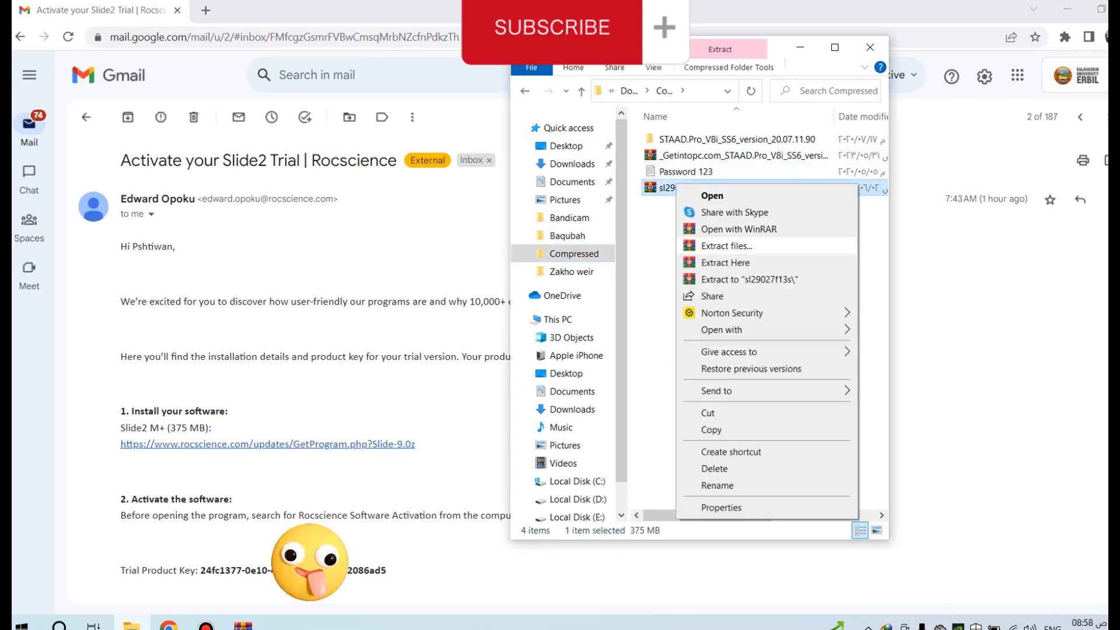
click(725, 262)
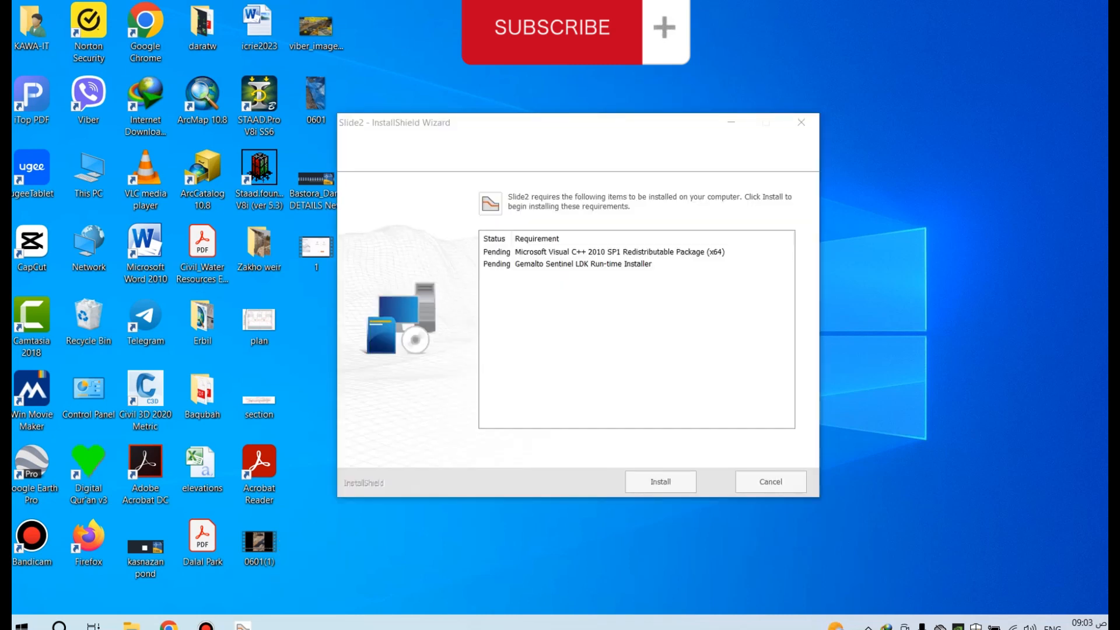
Step: Install prerequisites and a Complete Slide2 setup into C:\Program Files\Rocscience\Slide2, then finish
click(659, 481)
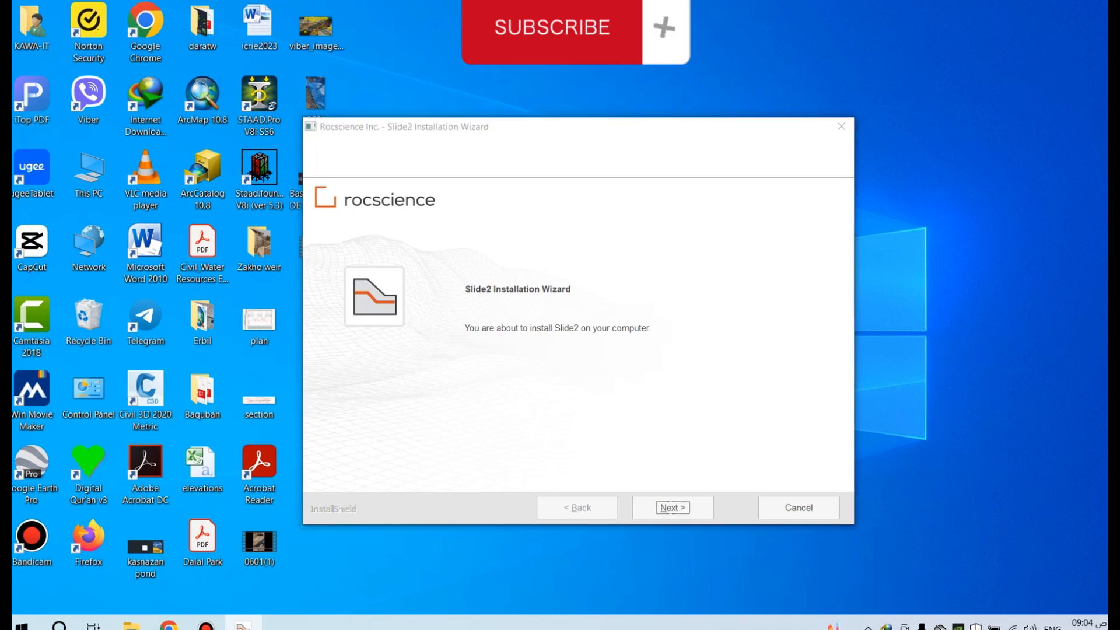
click(672, 507)
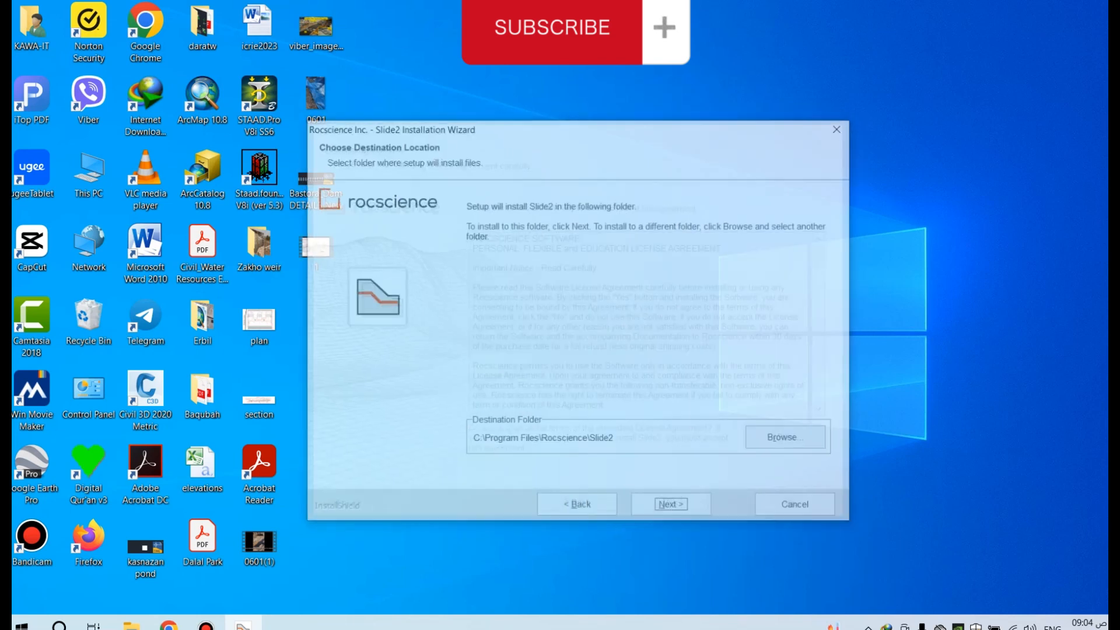
click(669, 502)
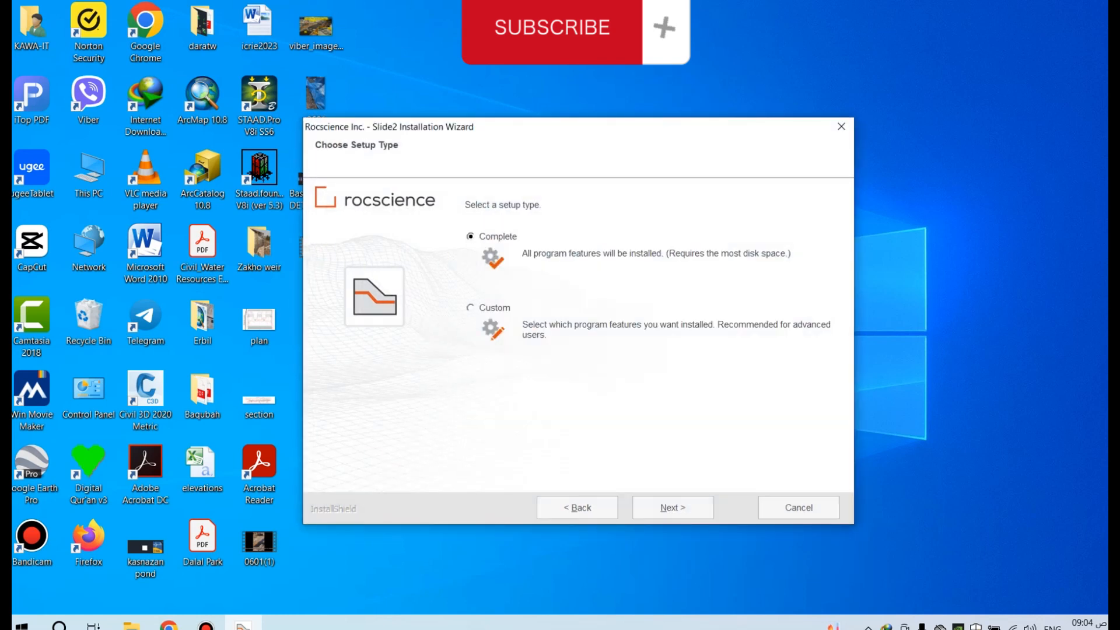
click(671, 507)
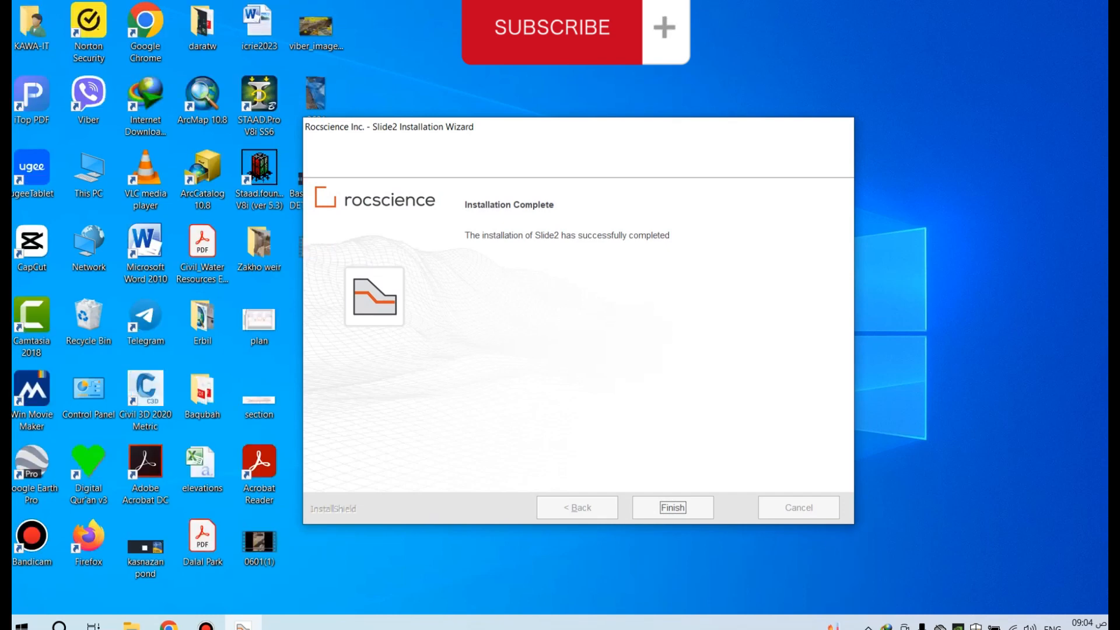
click(671, 507)
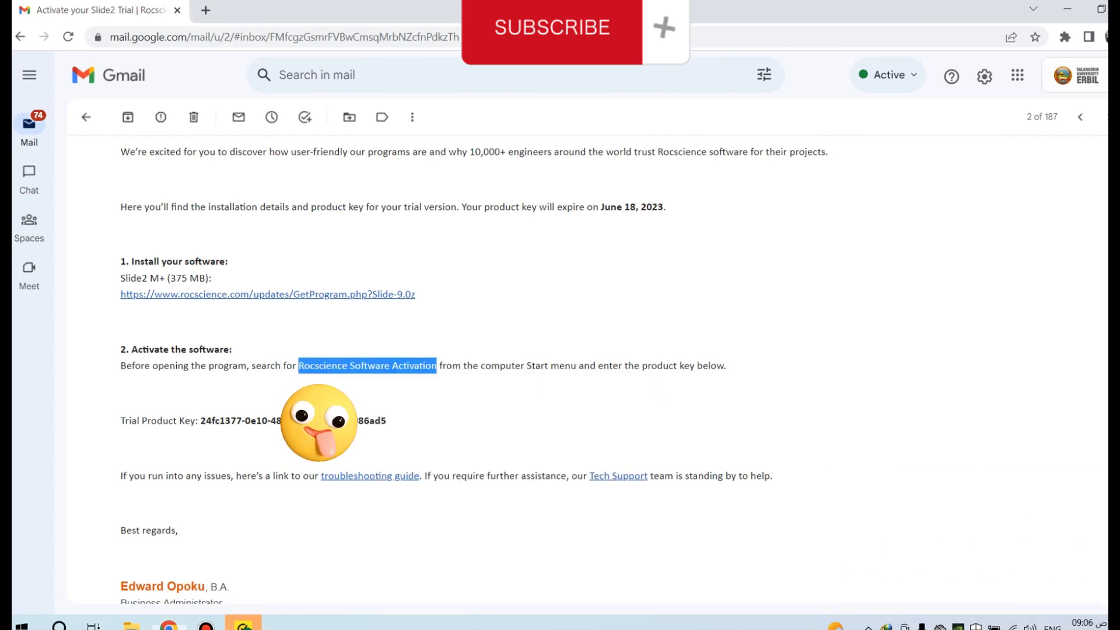
mouse_move(60, 627)
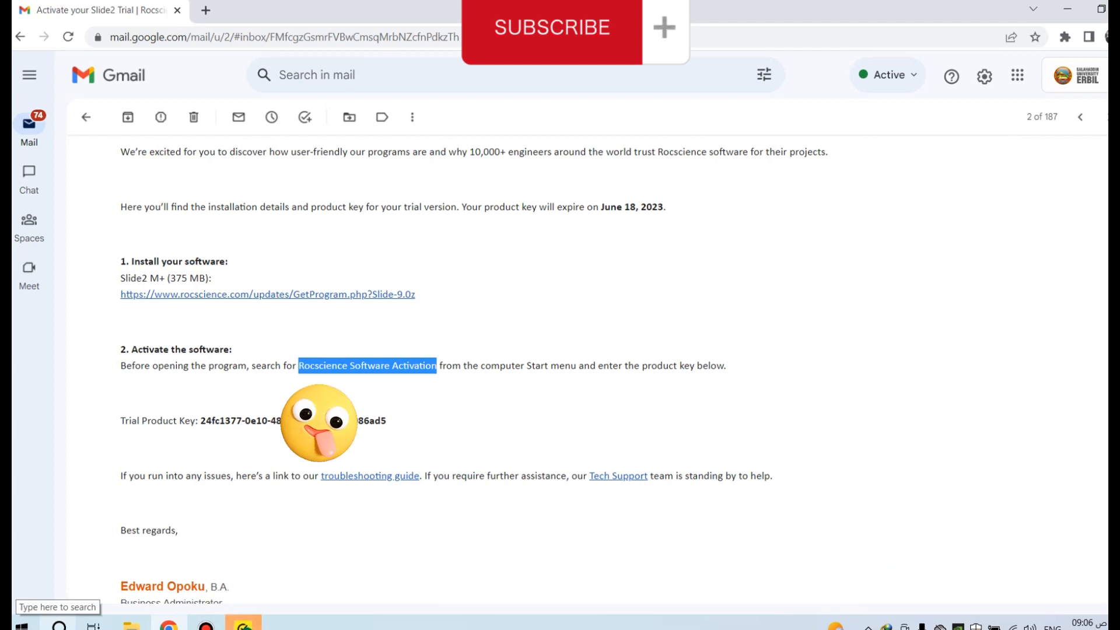
Step: Search Windows for 'Rocscience Software Activation' and open the best match
click(57, 607)
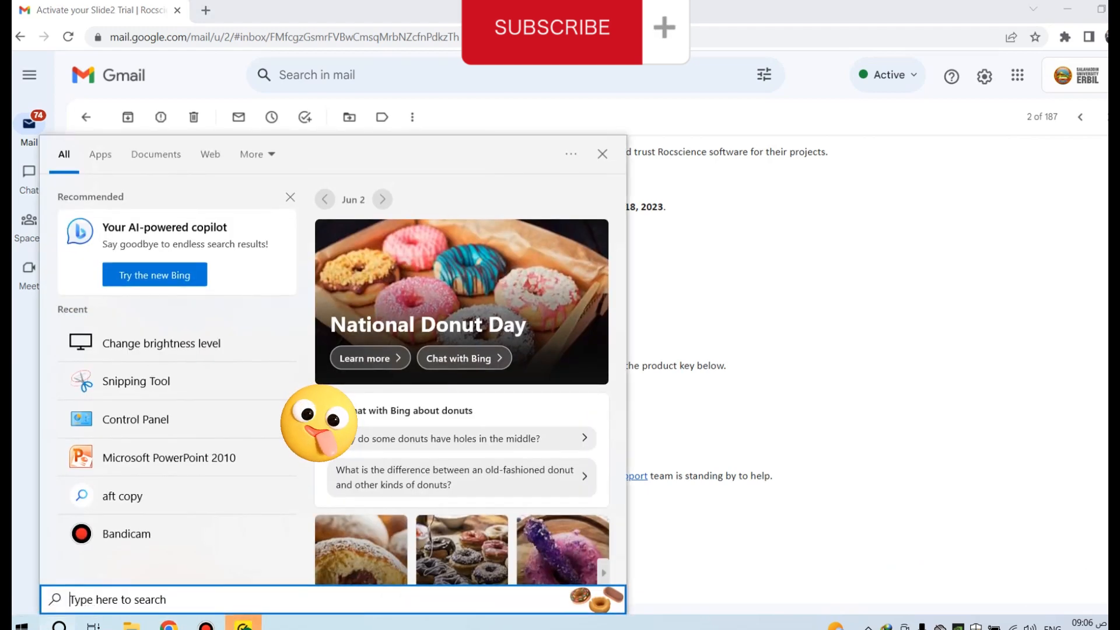
text(Rocscience Software Activation)
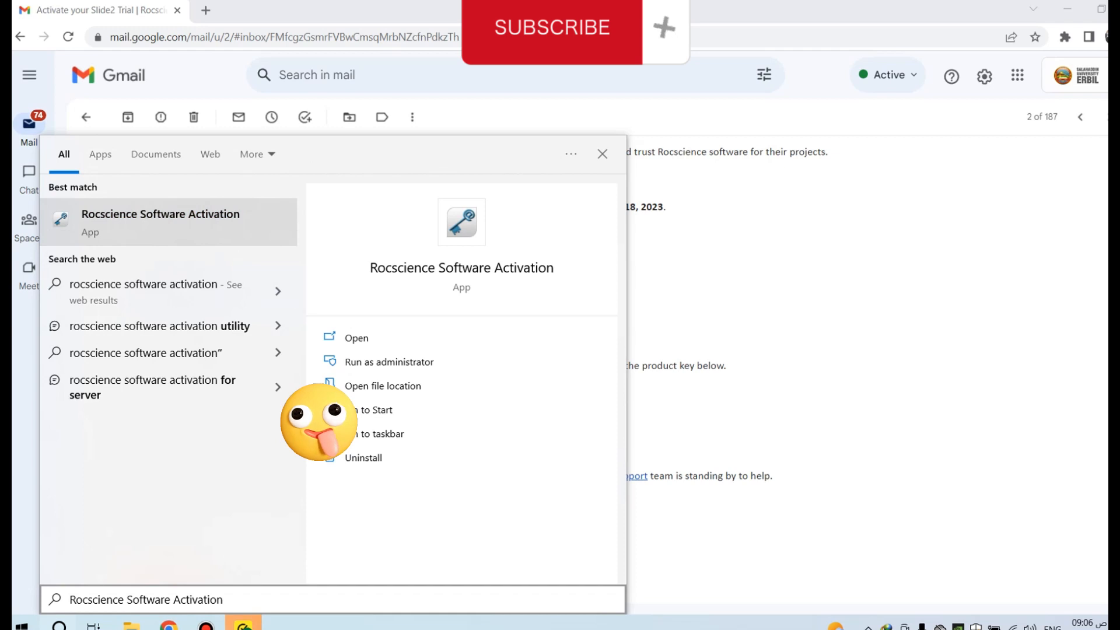
click(356, 337)
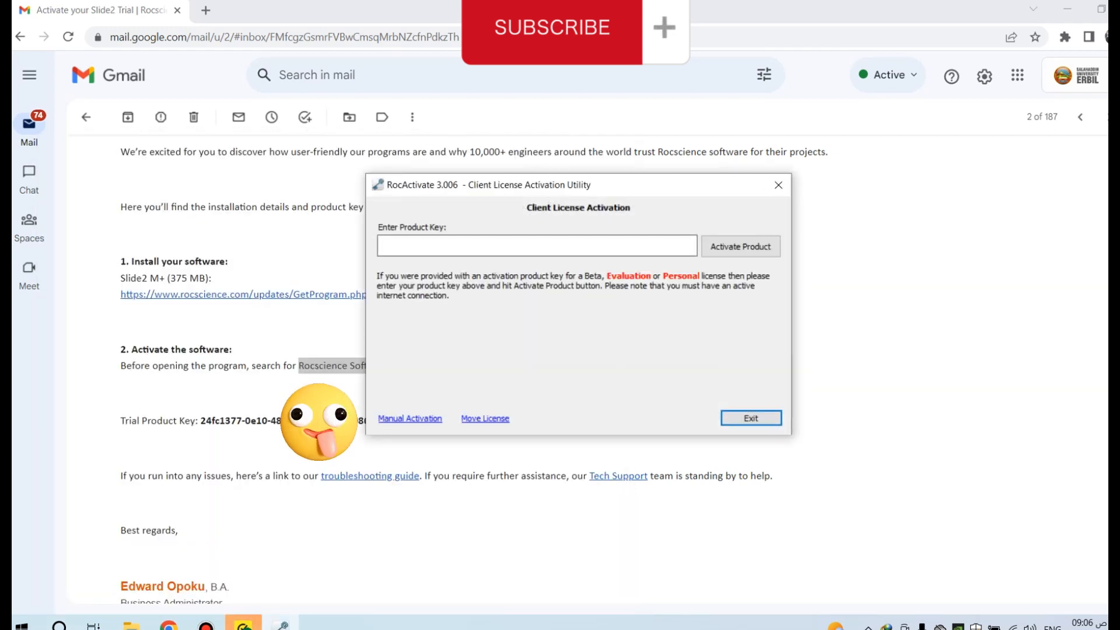
Step: Copy the Trial Product Key from the Gmail email and paste it into RocActivate
click(536, 246)
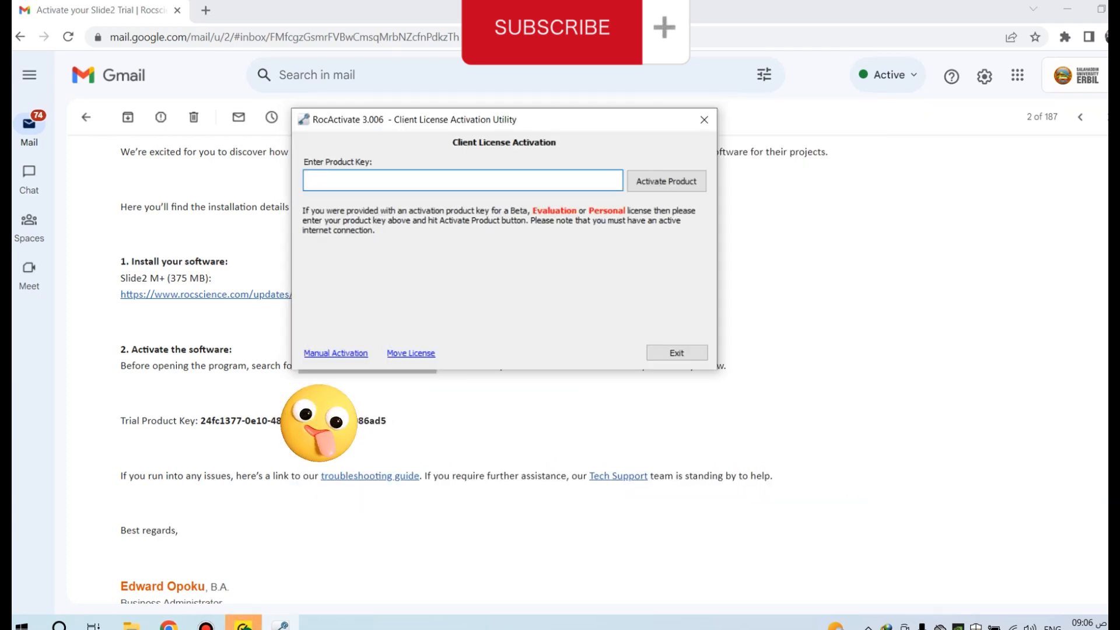
click(462, 180)
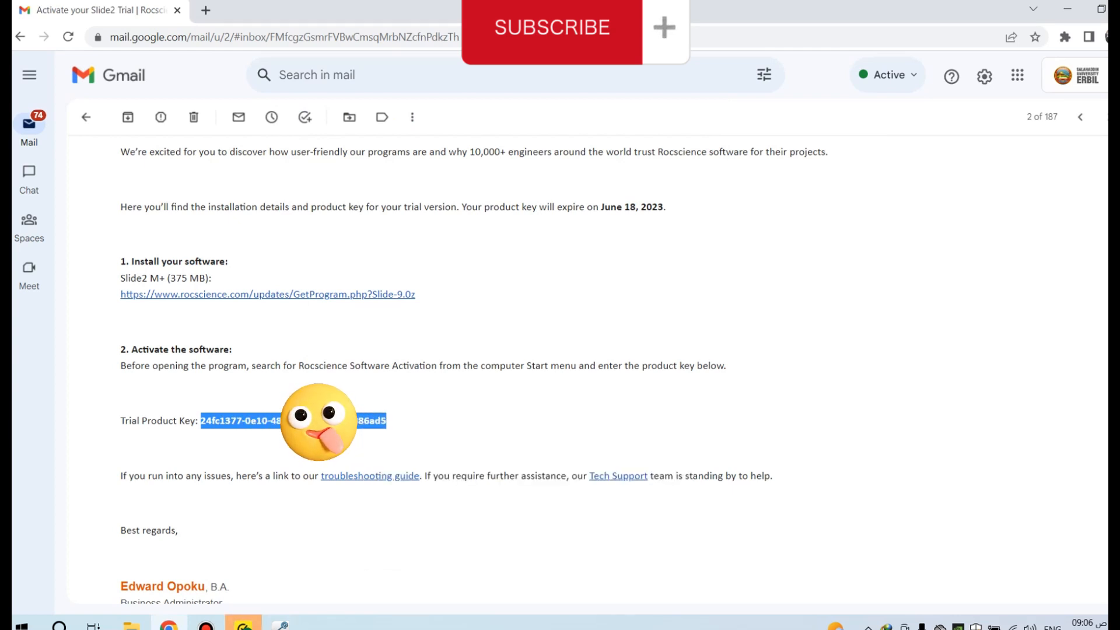
right_click(463, 181)
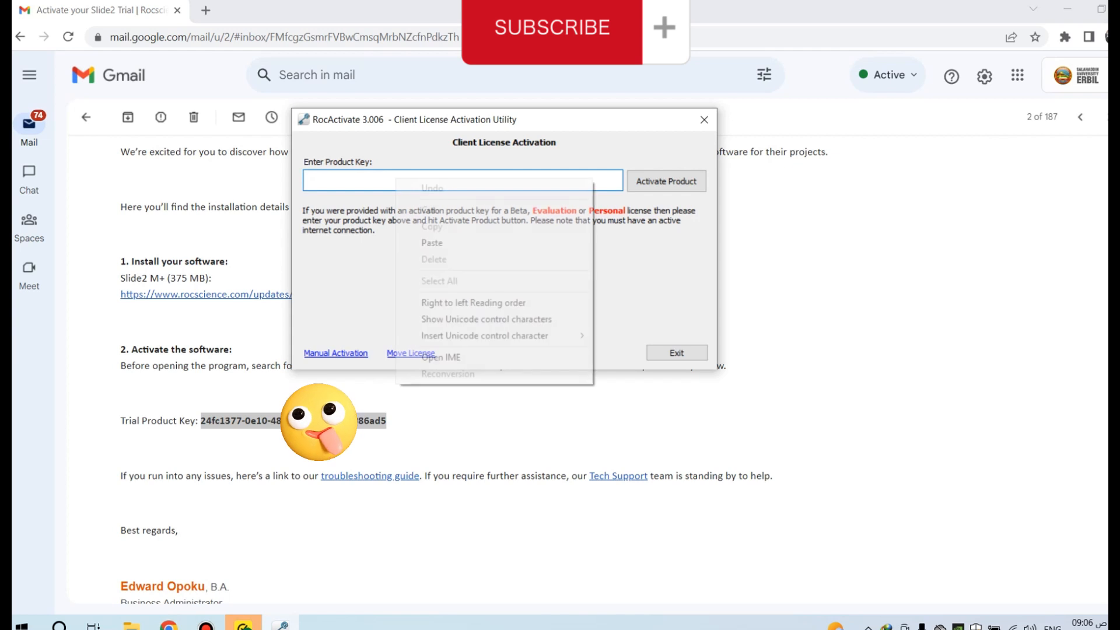
click(432, 243)
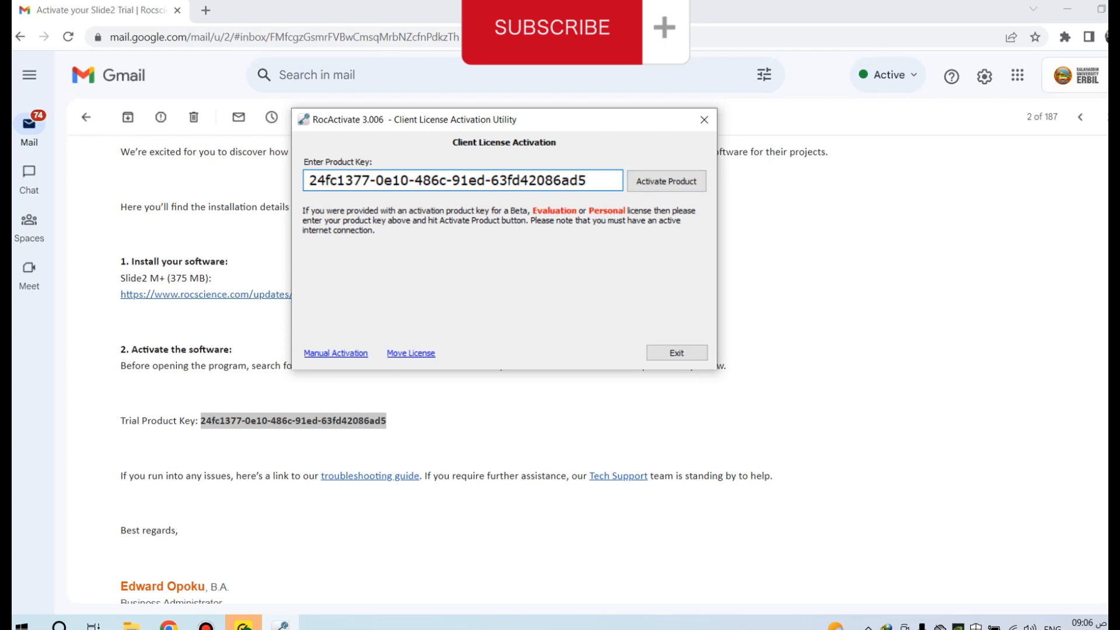
click(454, 180)
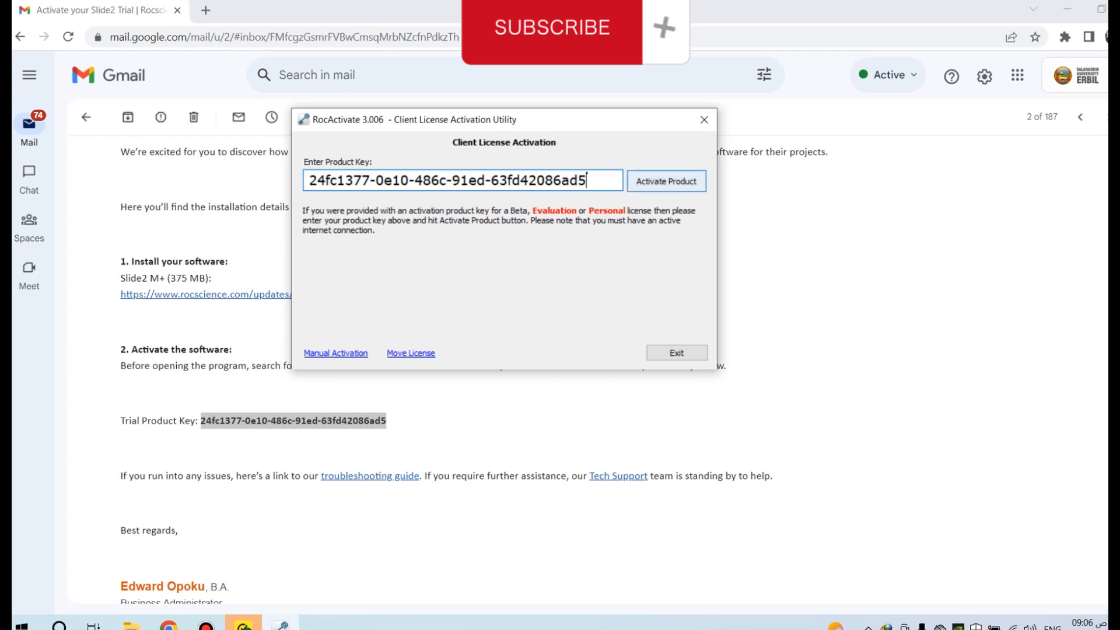
Step: Activate the Rocscience Evaluation product with the pasted key and exit RocActivate
click(665, 181)
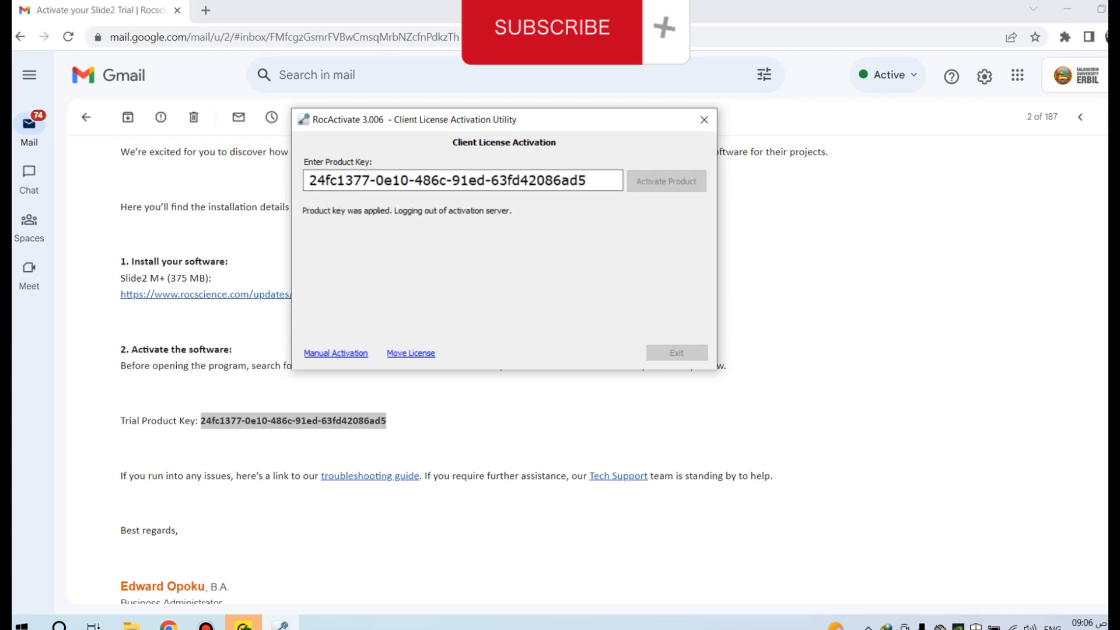
click(665, 181)
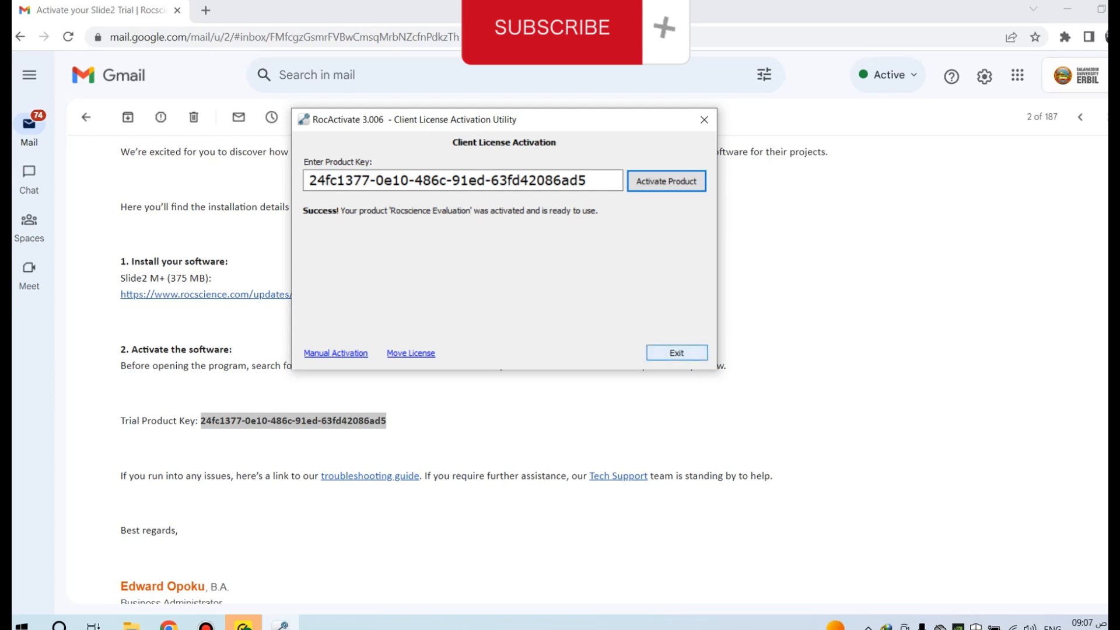
click(675, 353)
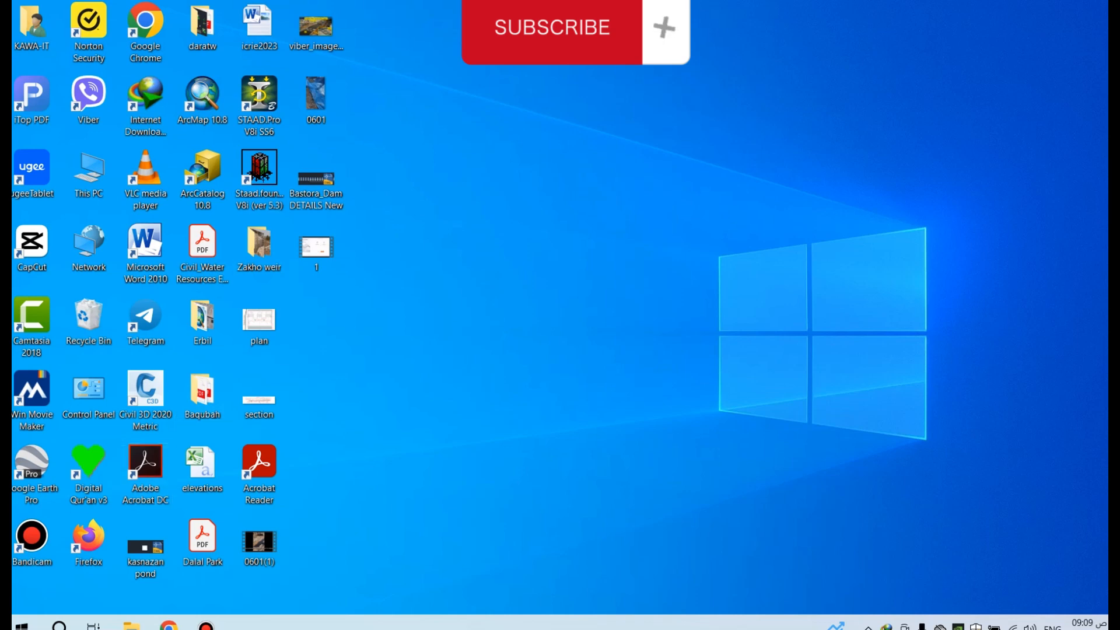
Step: Find 'slide2', open its file location, and send the Slide2 shortcut to the Desktop
click(57, 626)
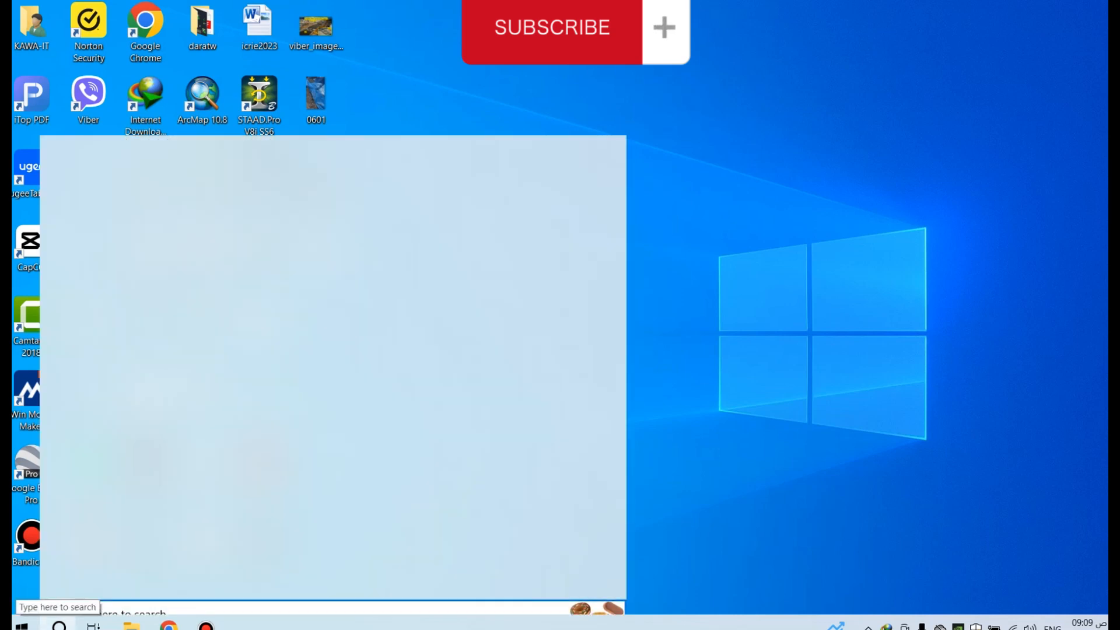
text(slide2)
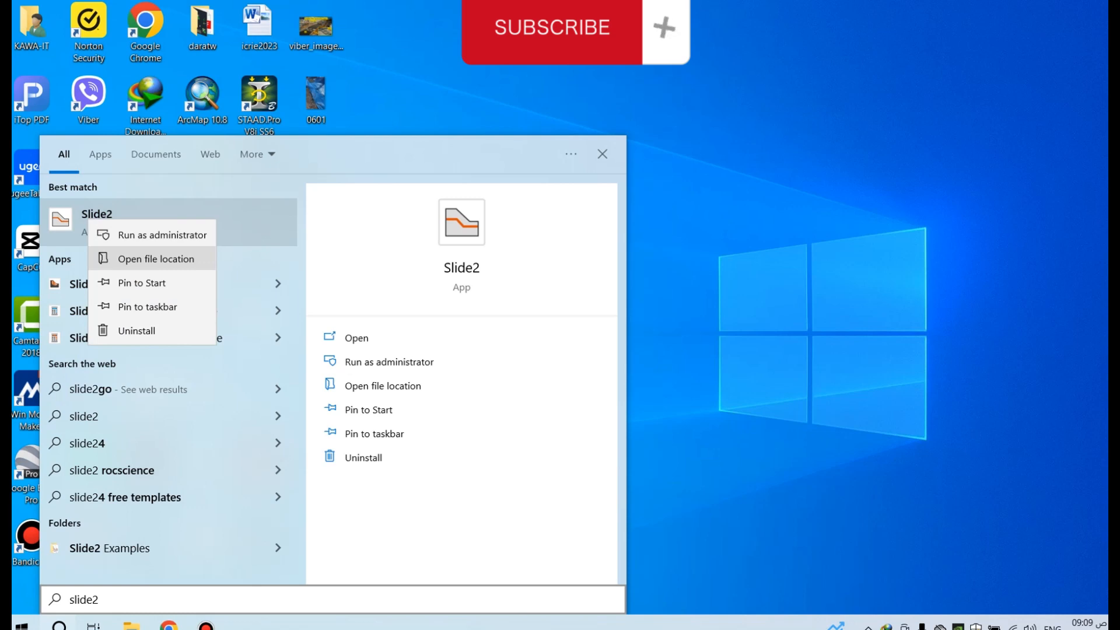
click(155, 258)
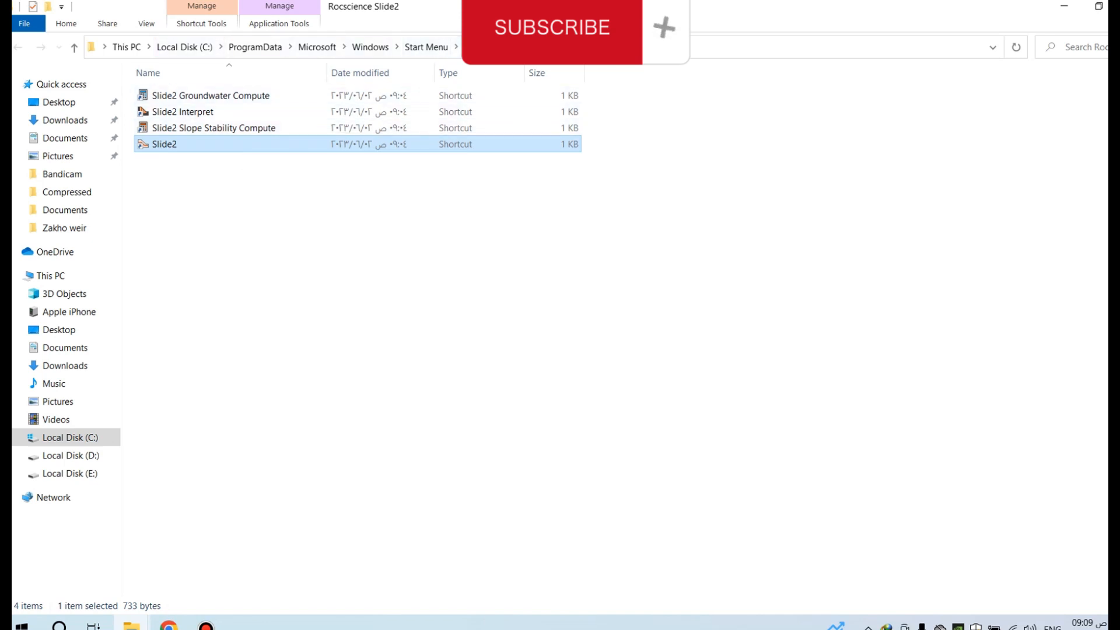
right_click(165, 144)
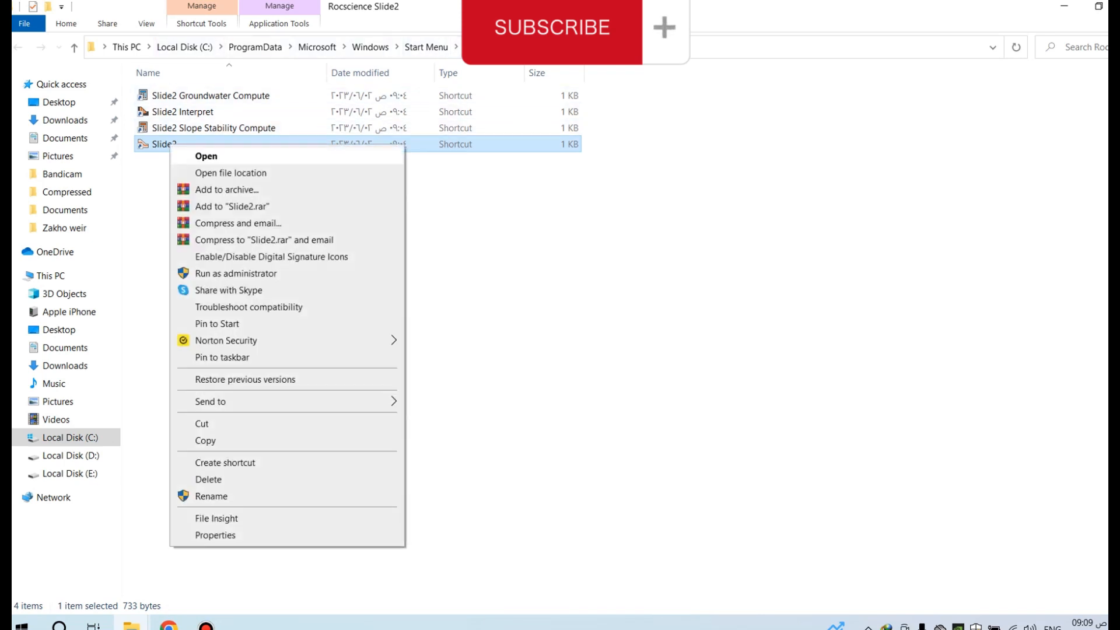
click(204, 441)
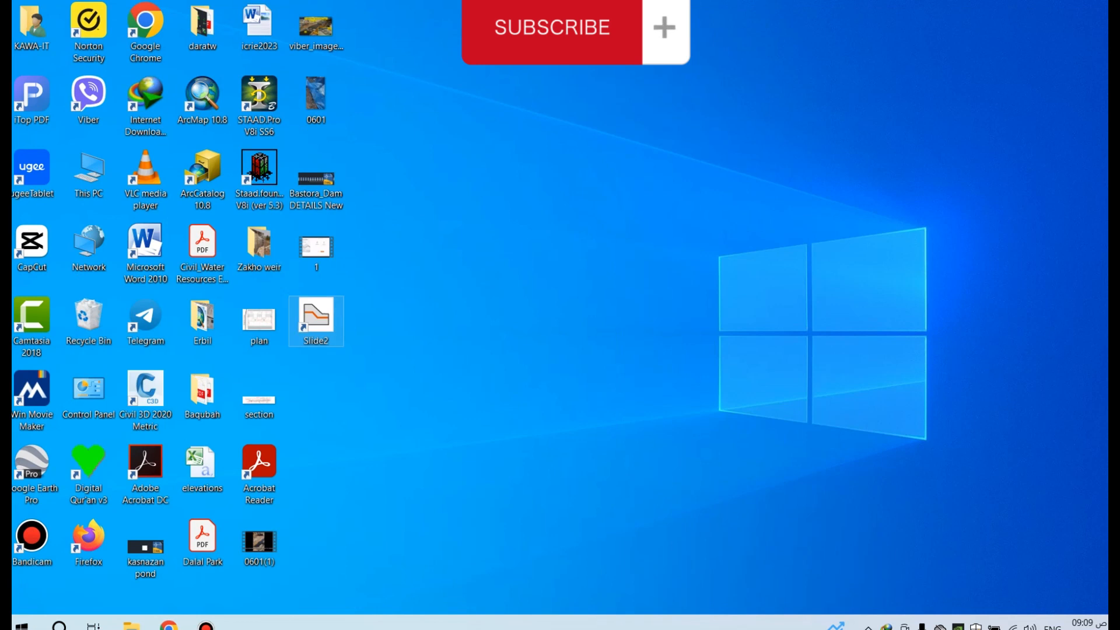
mouse_move(316, 321)
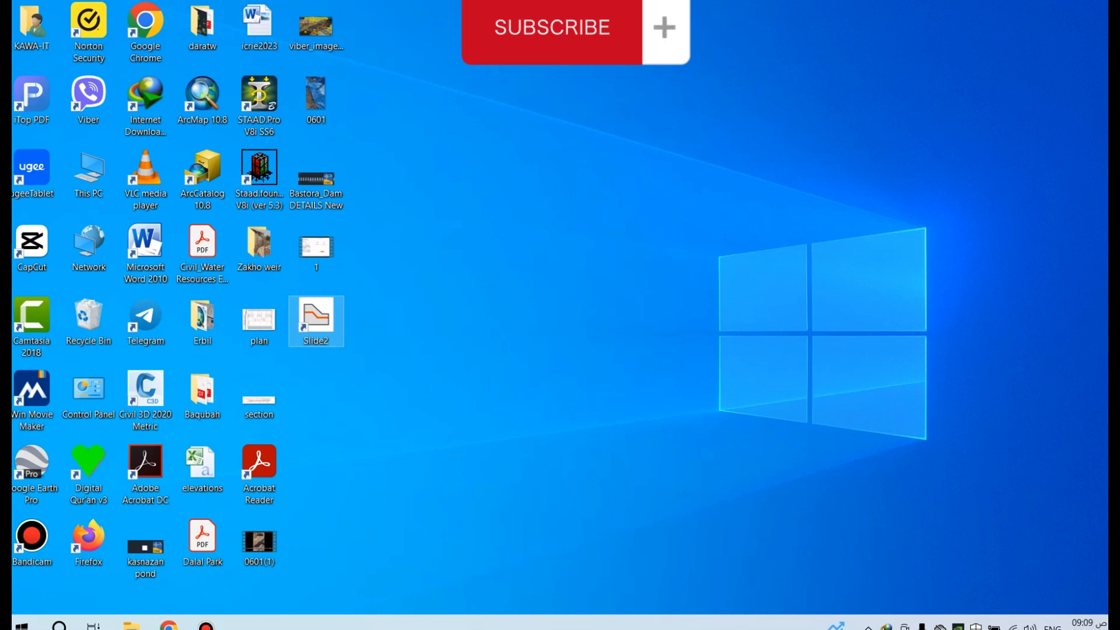
Step: Double-click the new Slide2 desktop shortcut to launch Slide2
double_click(315, 320)
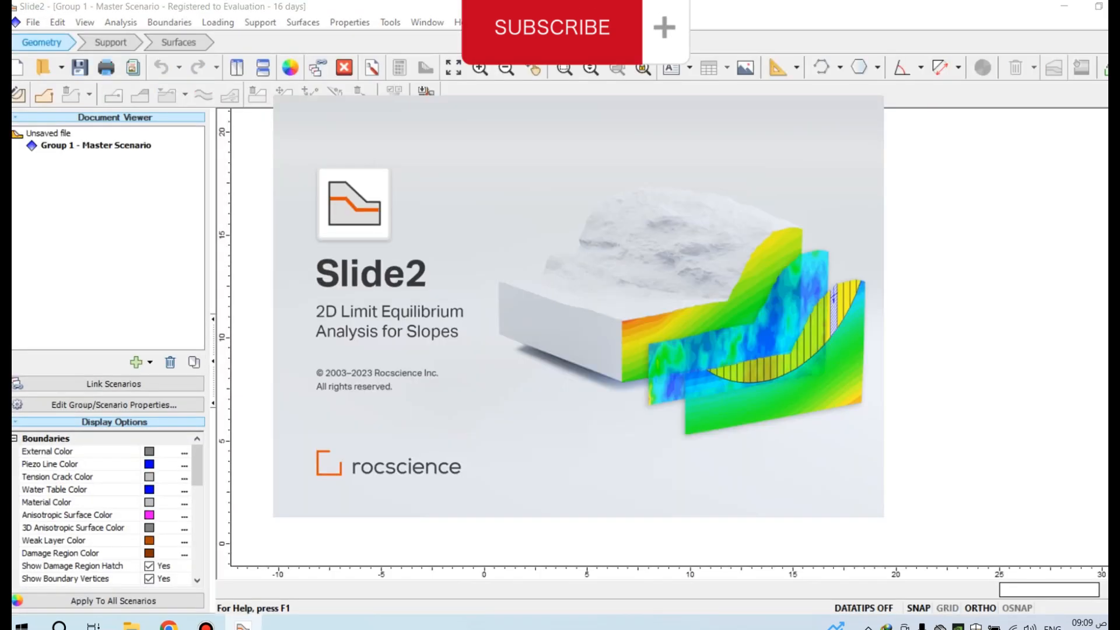